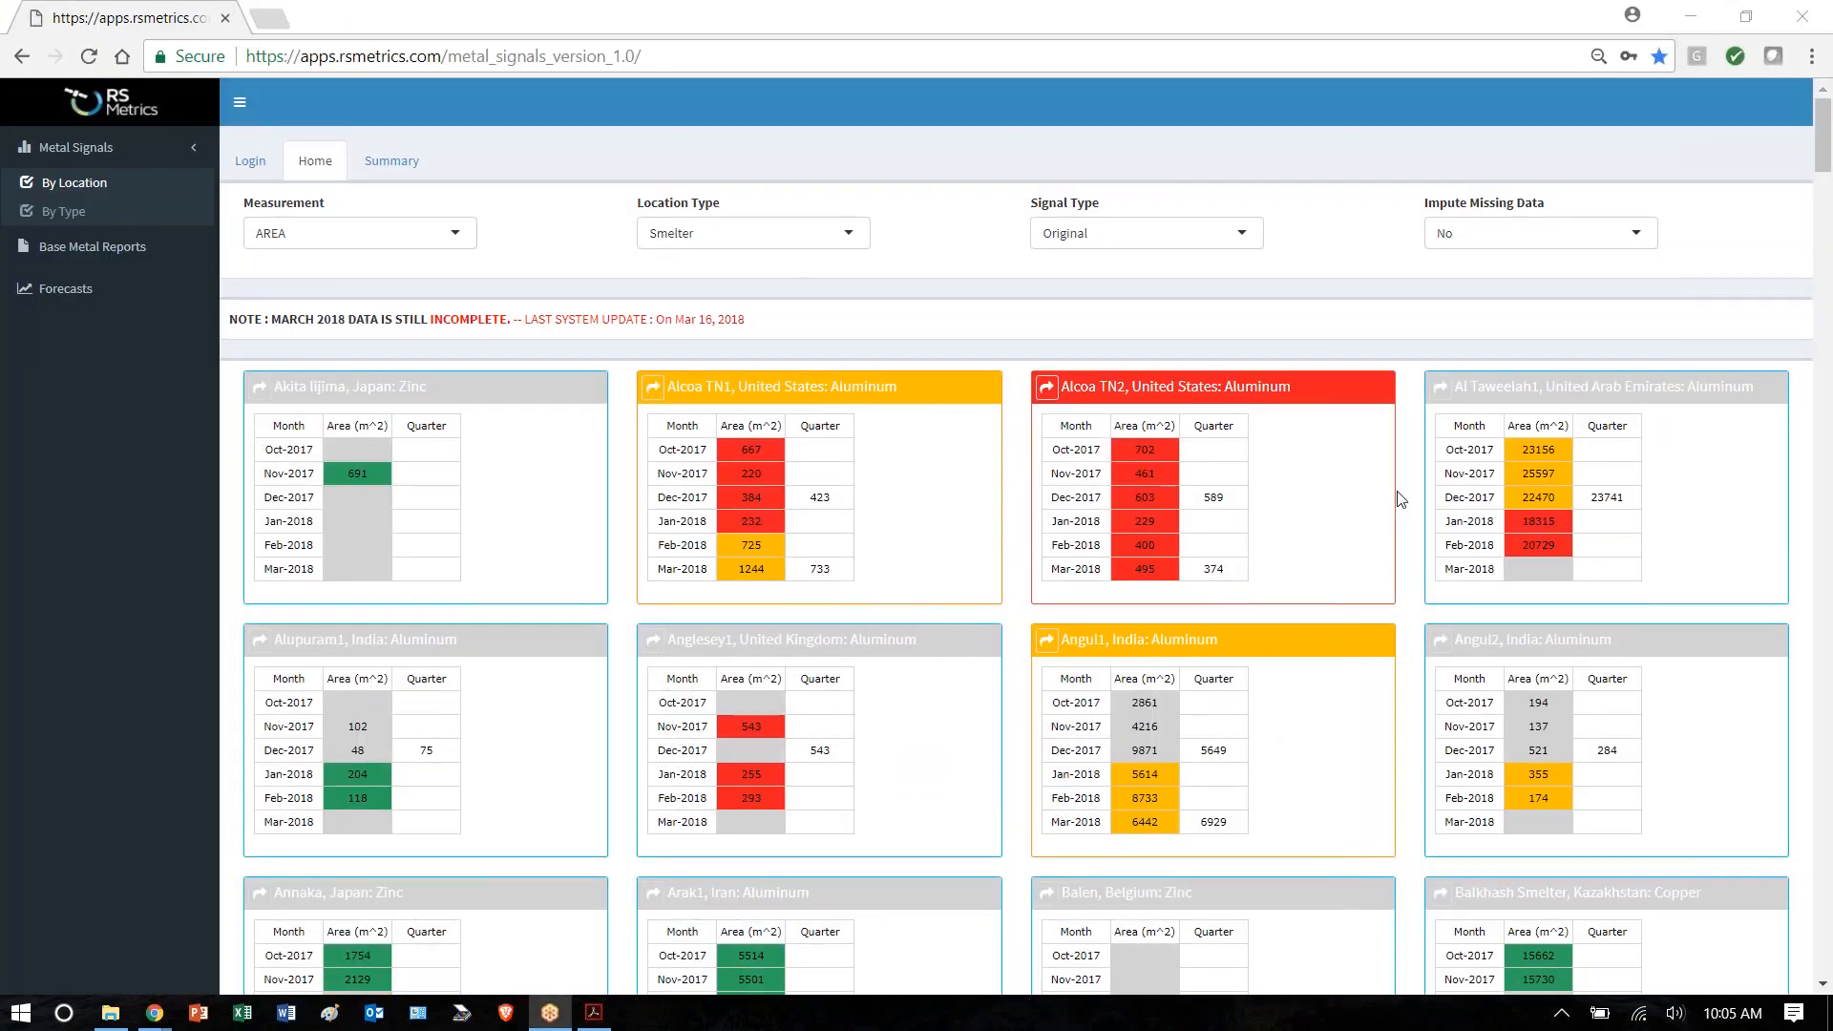
{"action": "mouse_move", "coordinate": [854, 516]}
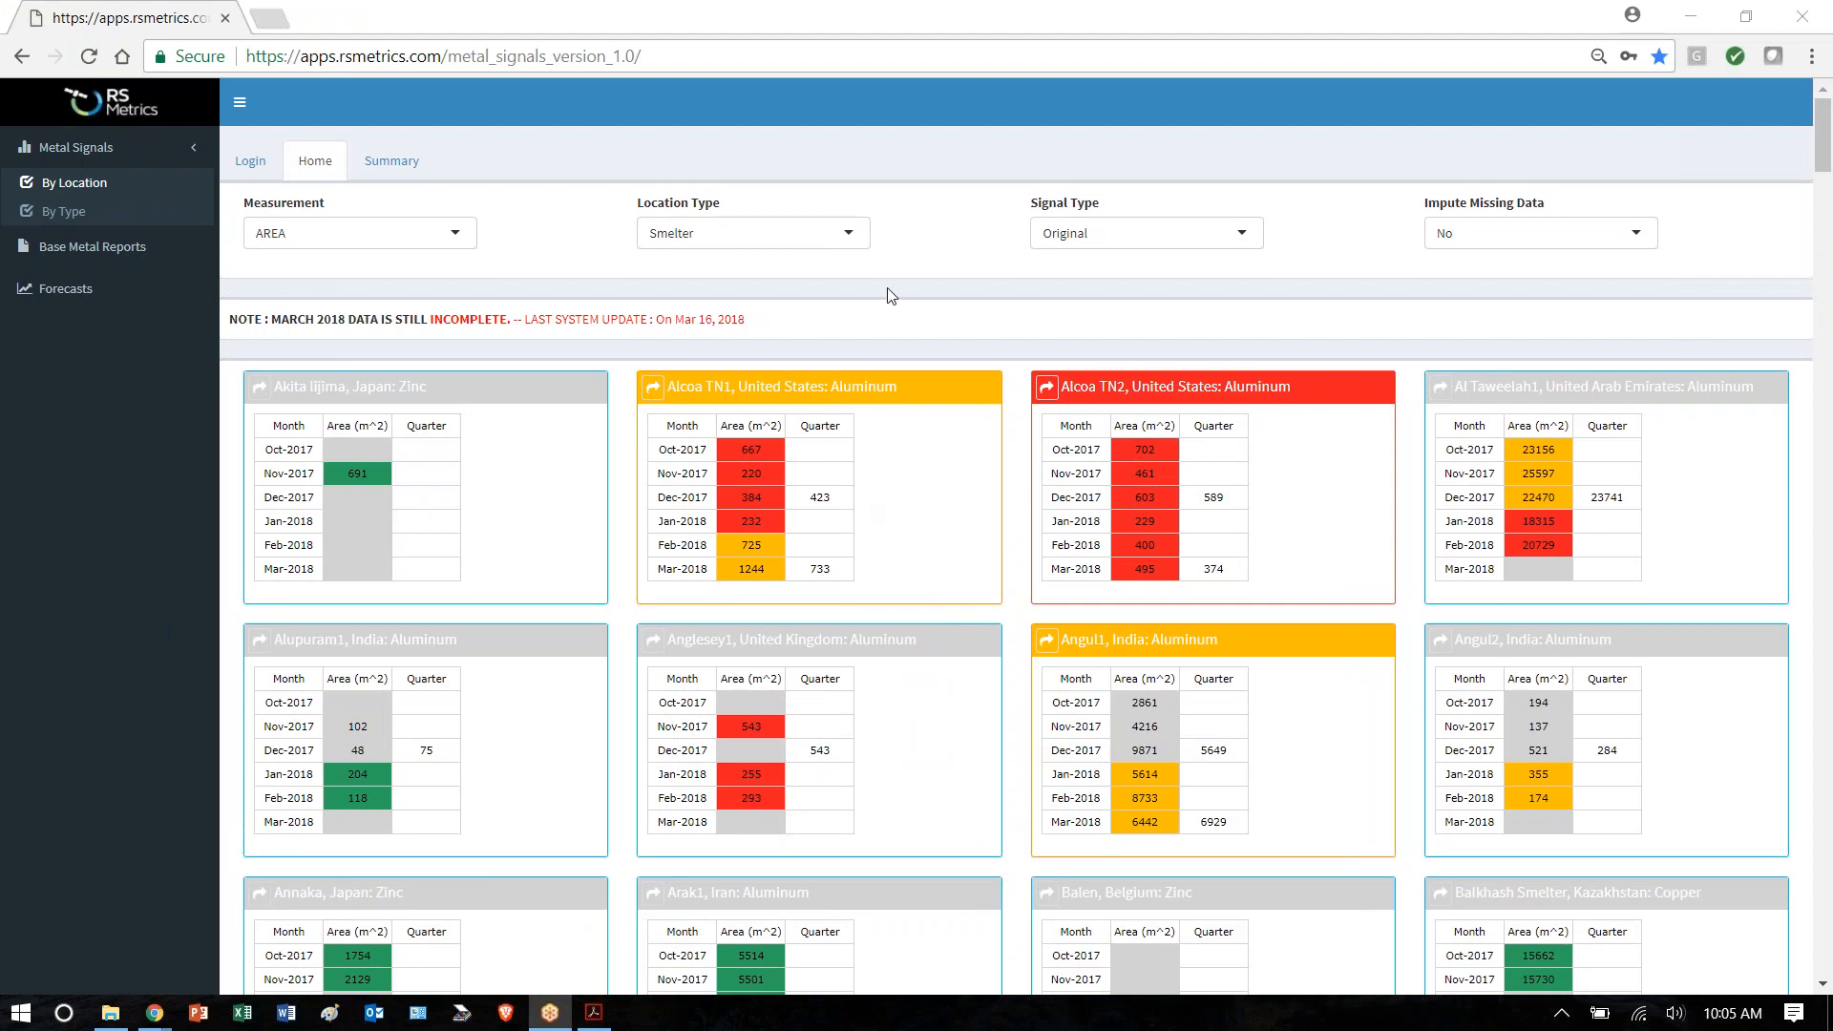
{"action": "mouse_move", "coordinate": [907, 437]}
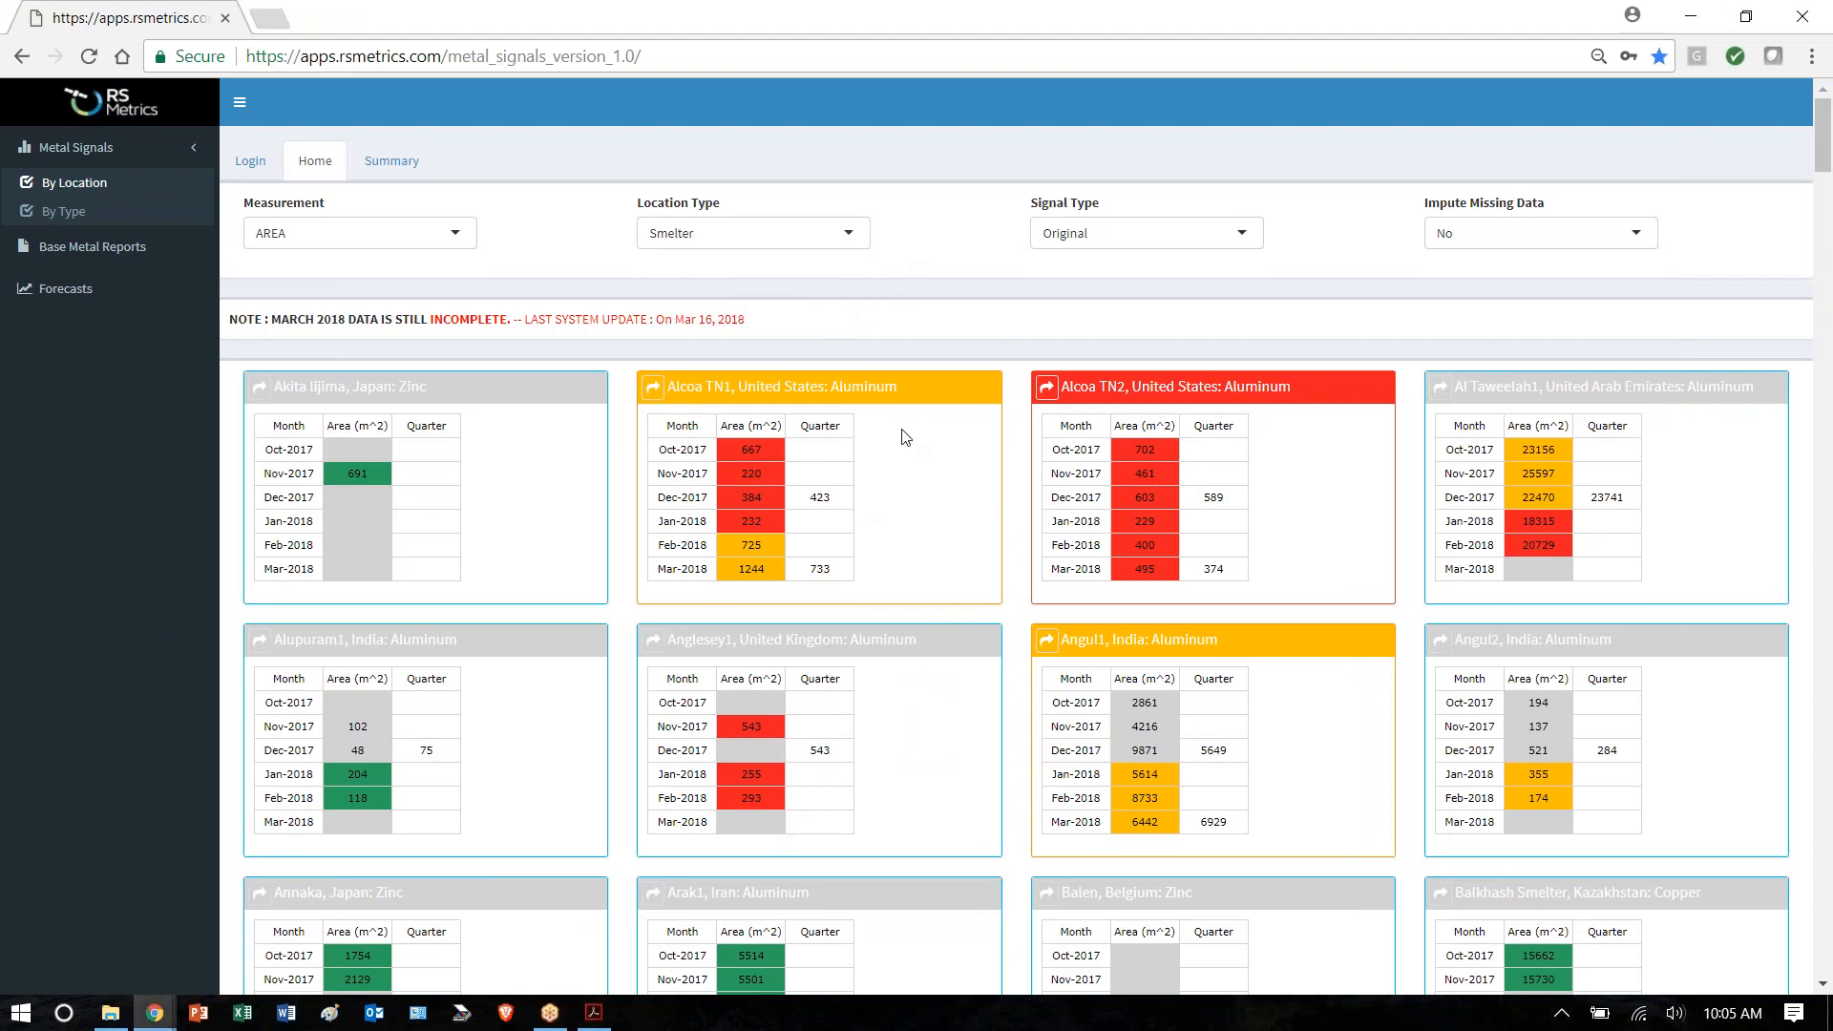
- Scroll down through the By Location Home smelter location tiles
{"action": "scroll", "scroll_direction": "down", "scroll_amount": 3}
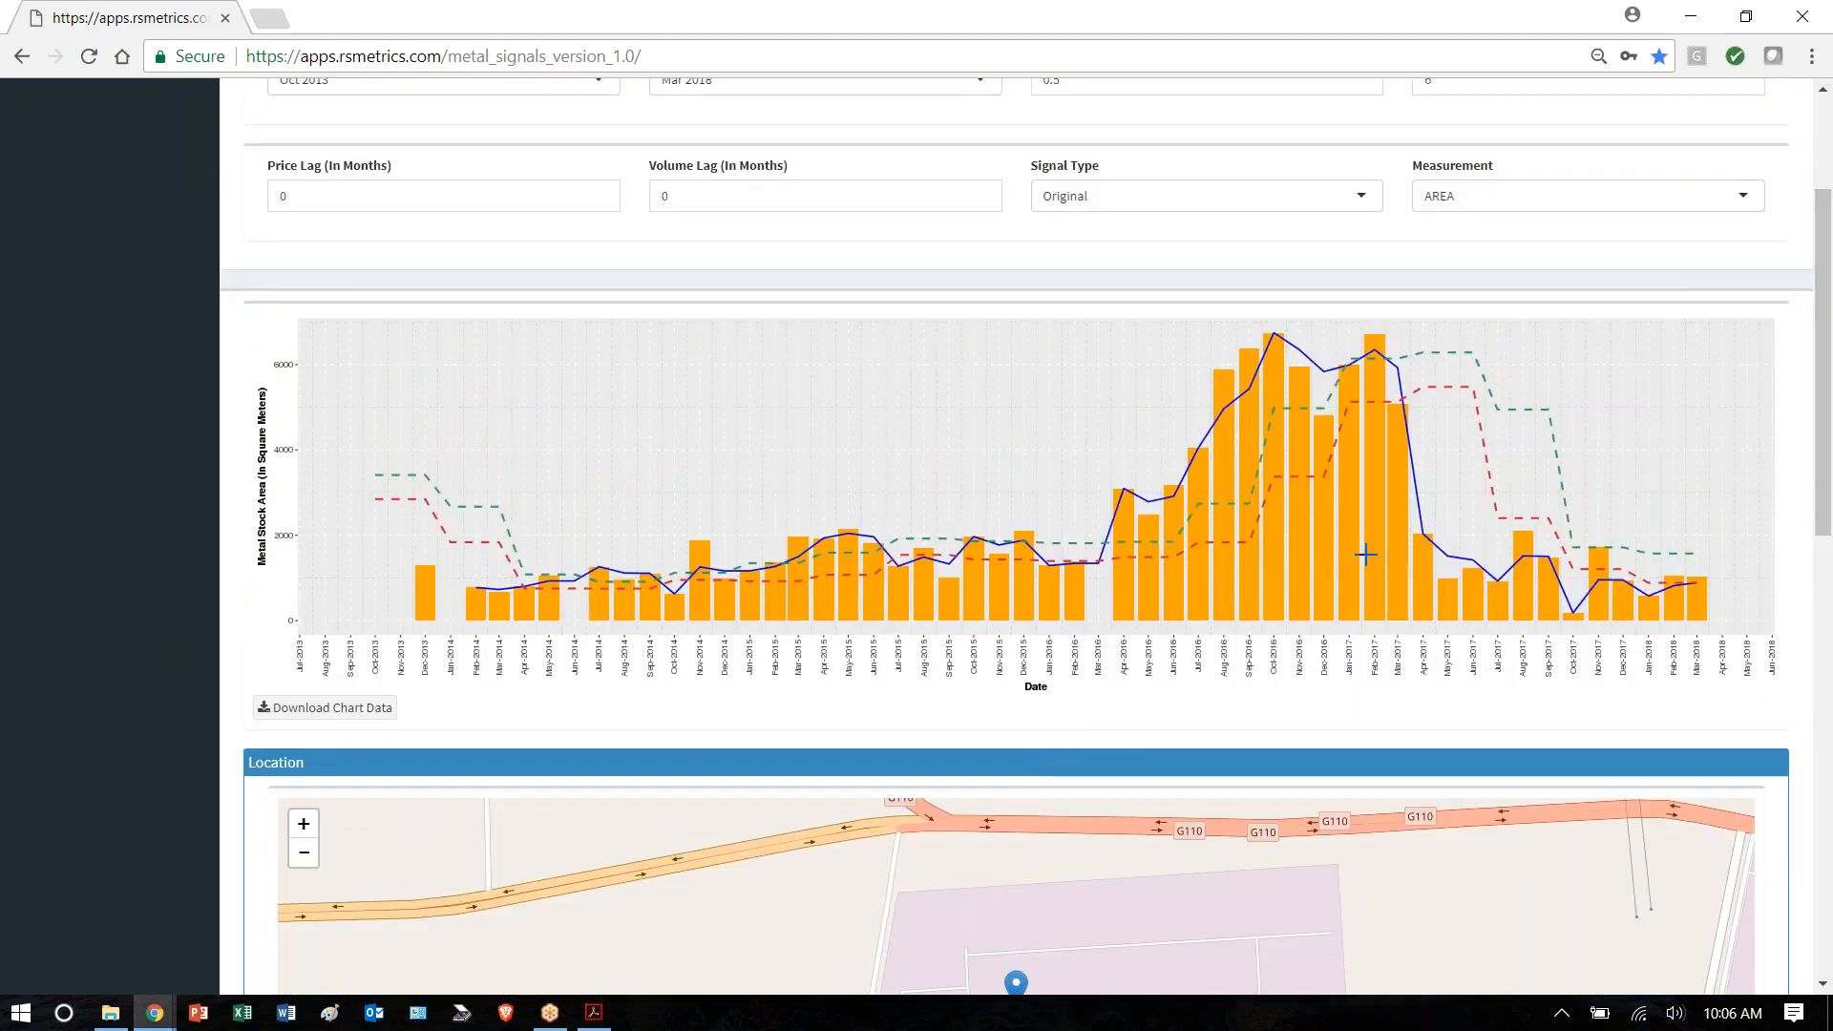
{"action": "mouse_move", "coordinate": [1383, 536]}
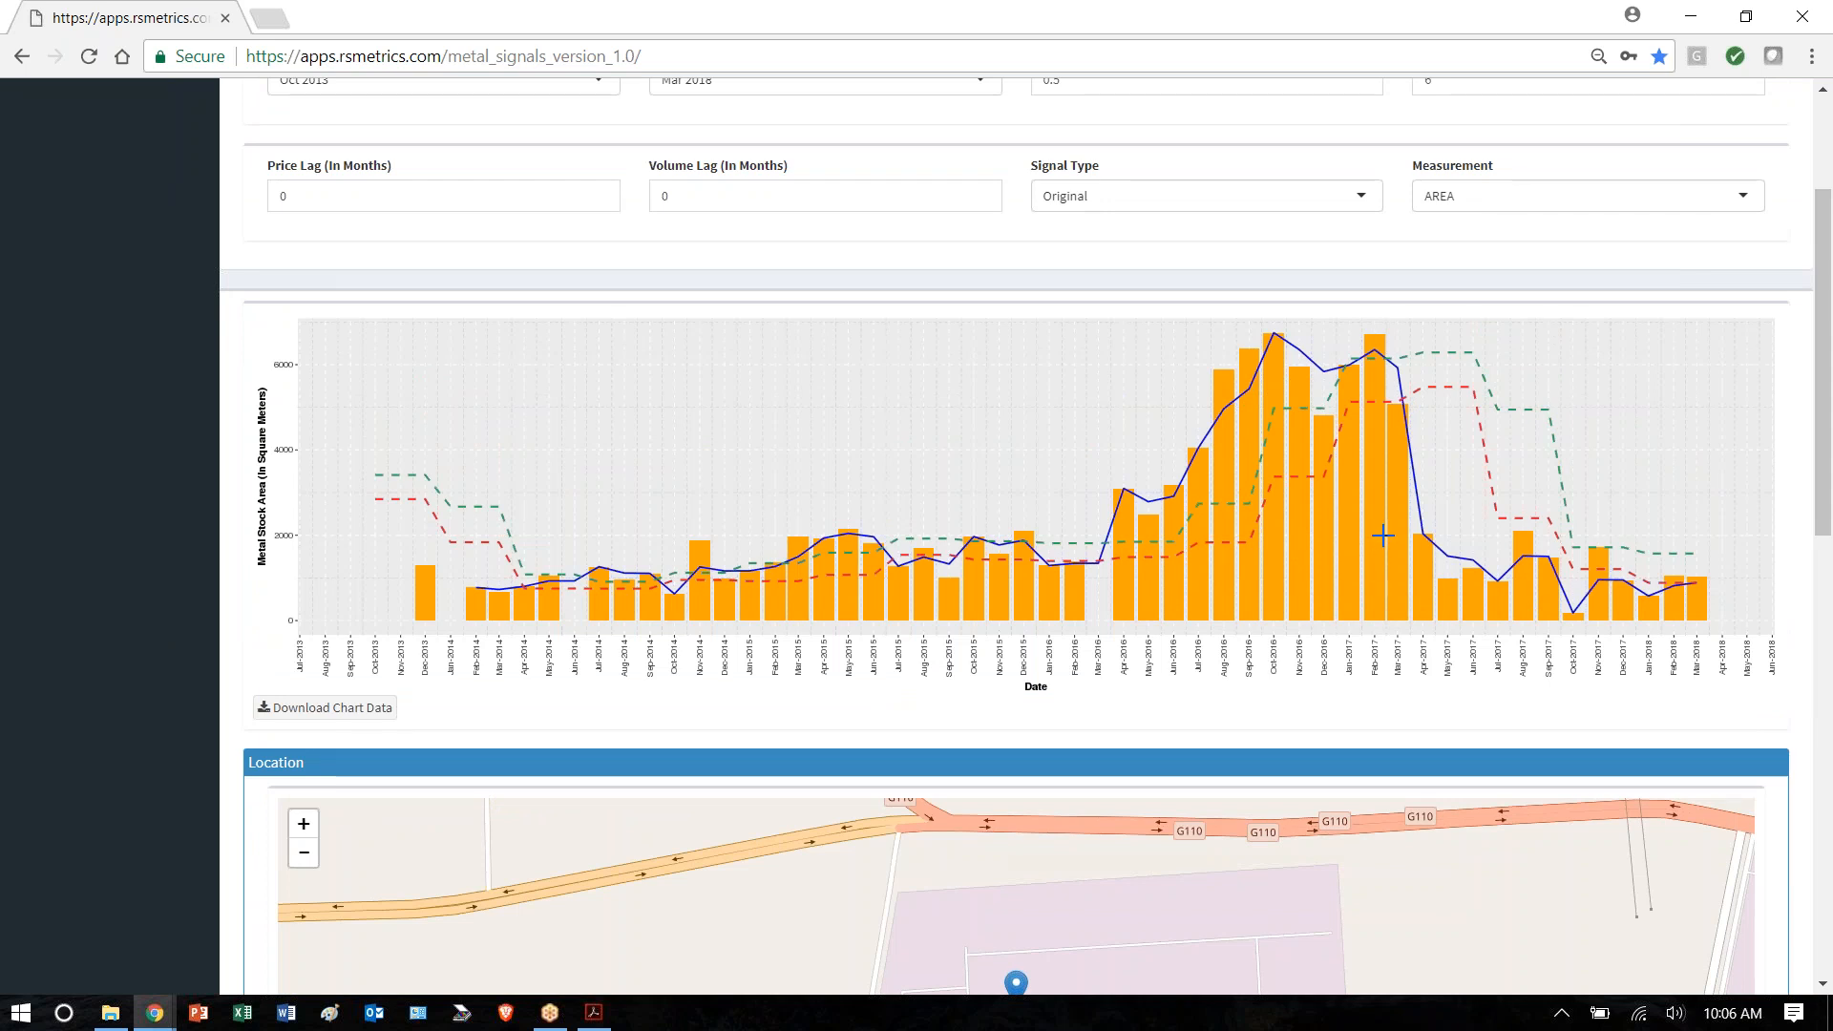
{"action": "mouse_move", "coordinate": [1406, 397]}
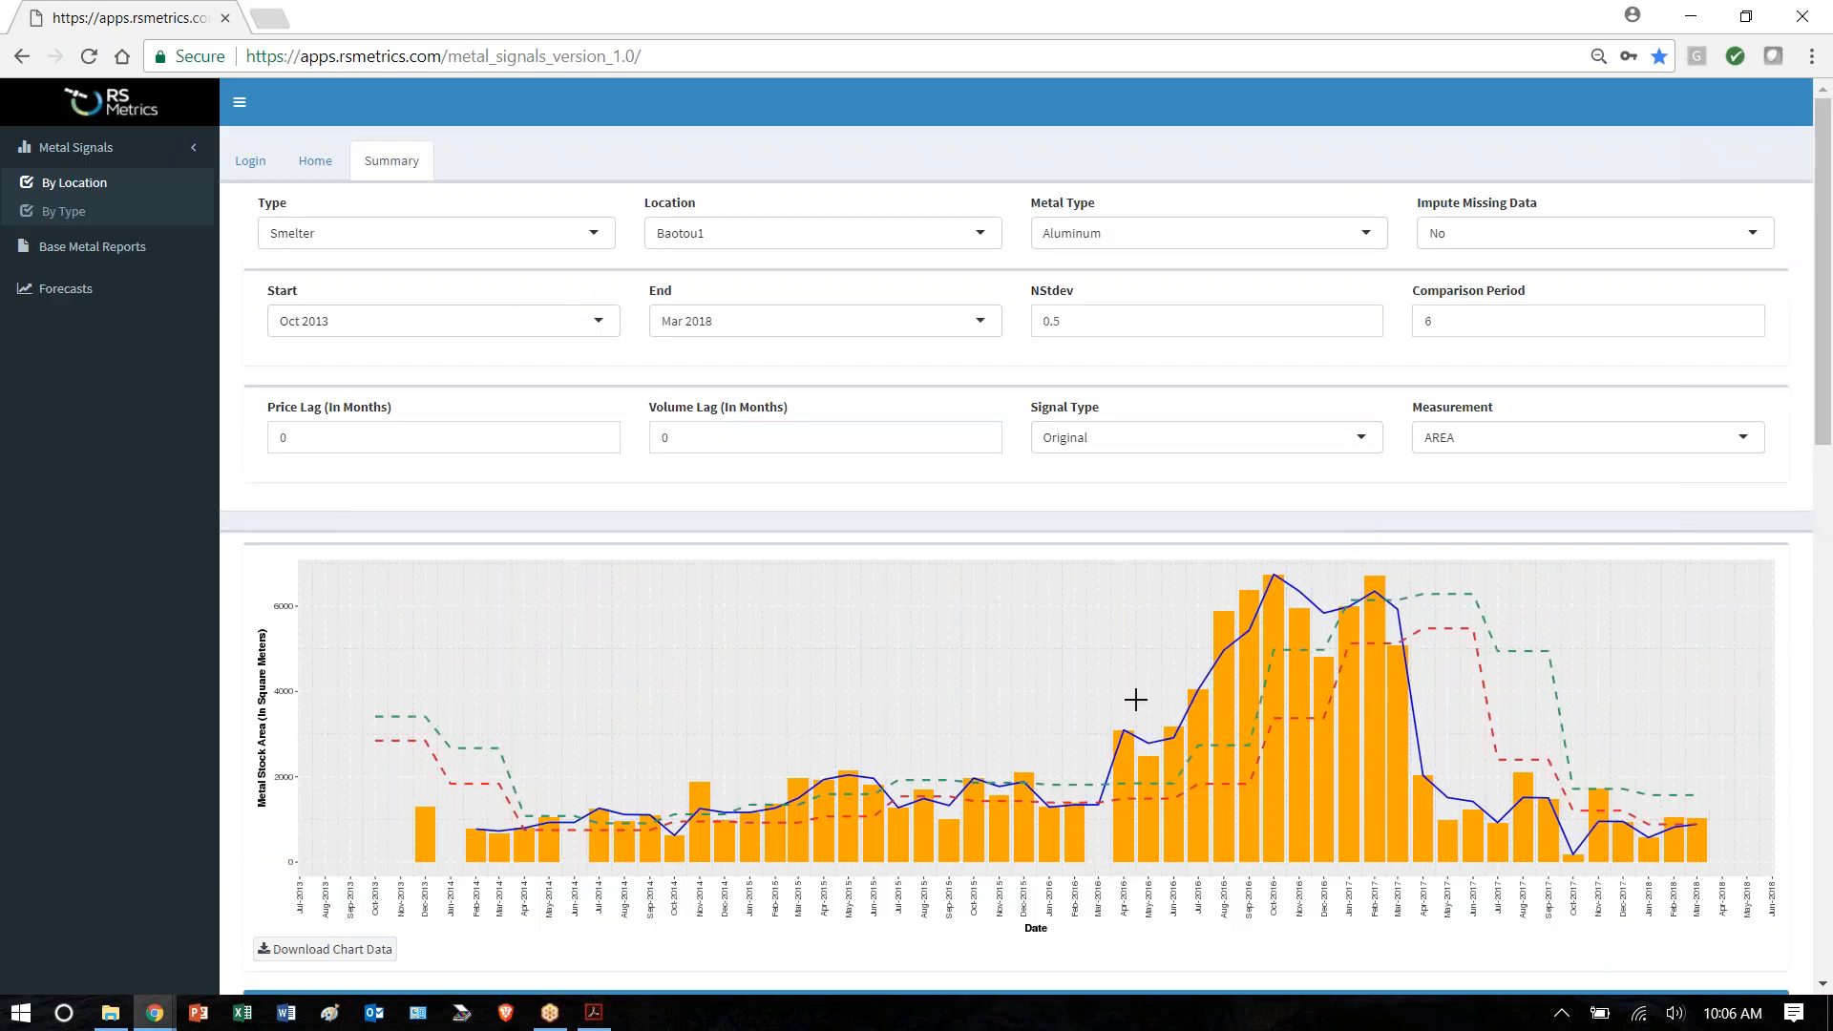
{"action": "mouse_move", "coordinate": [74, 47]}
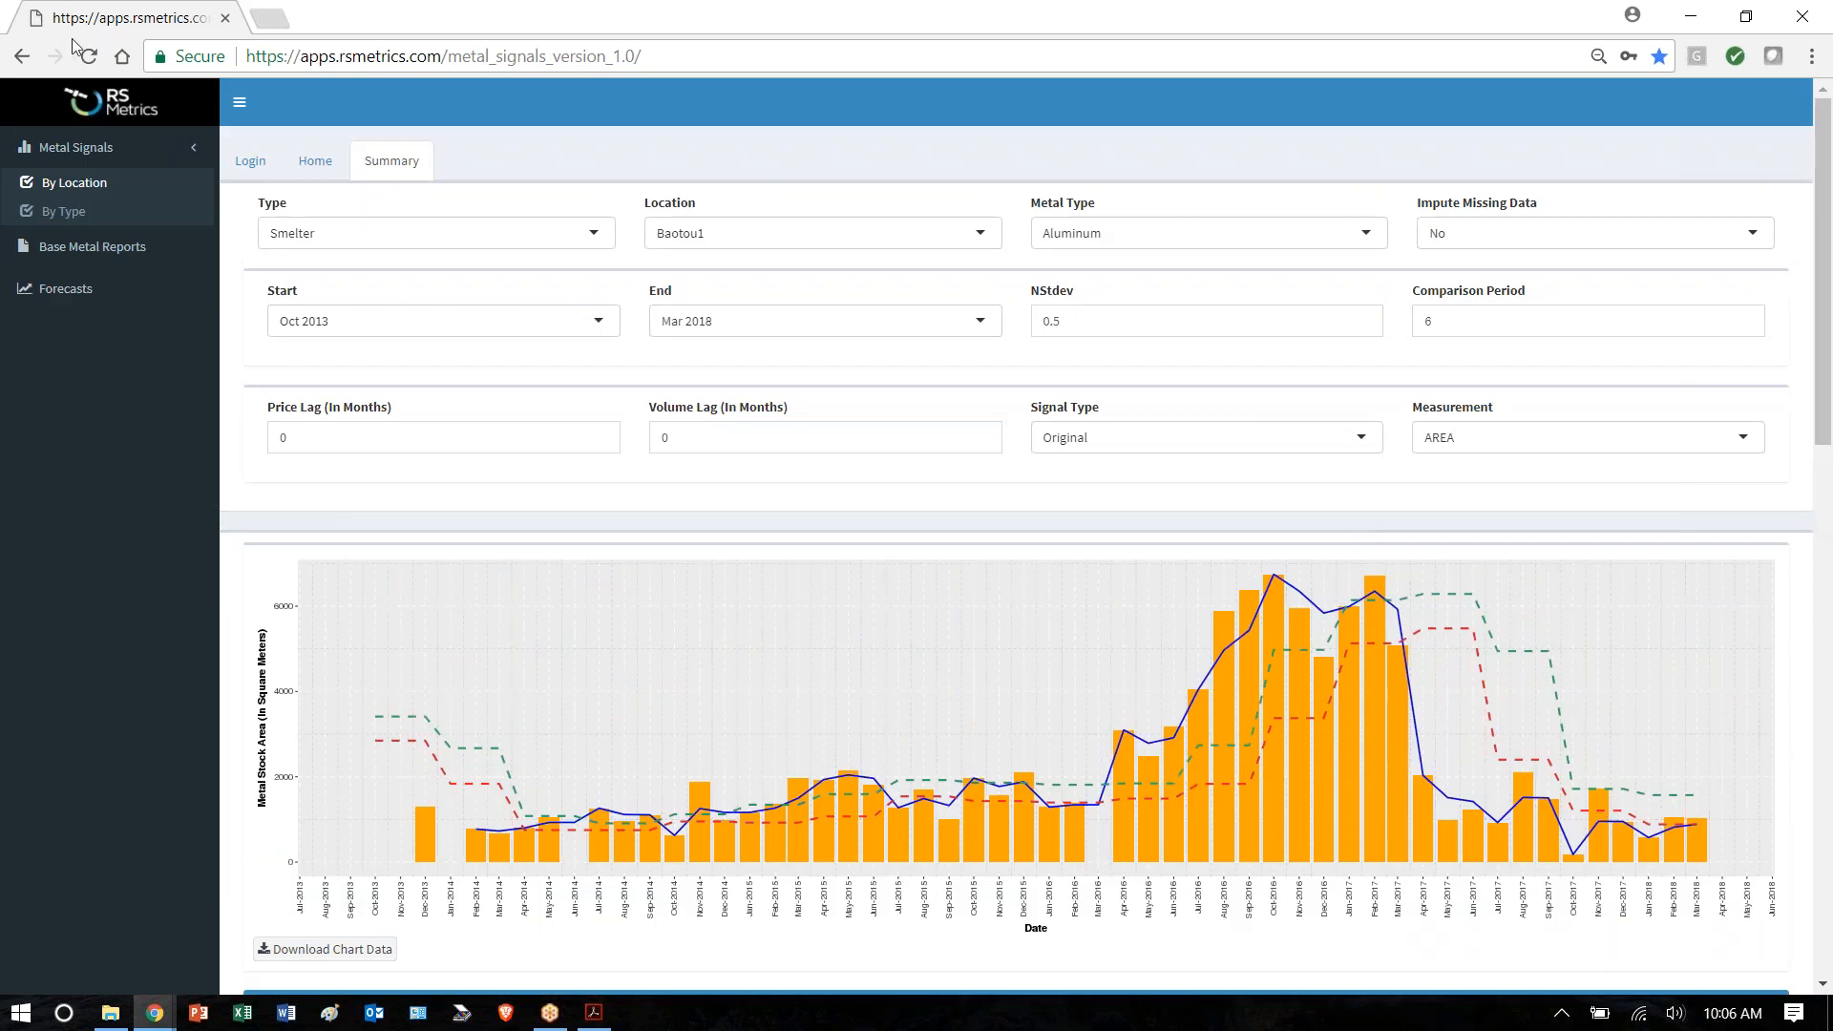
- Switch to Metal Signals By Type in the sidebar
{"action": "left_click", "coordinate": [64, 212]}
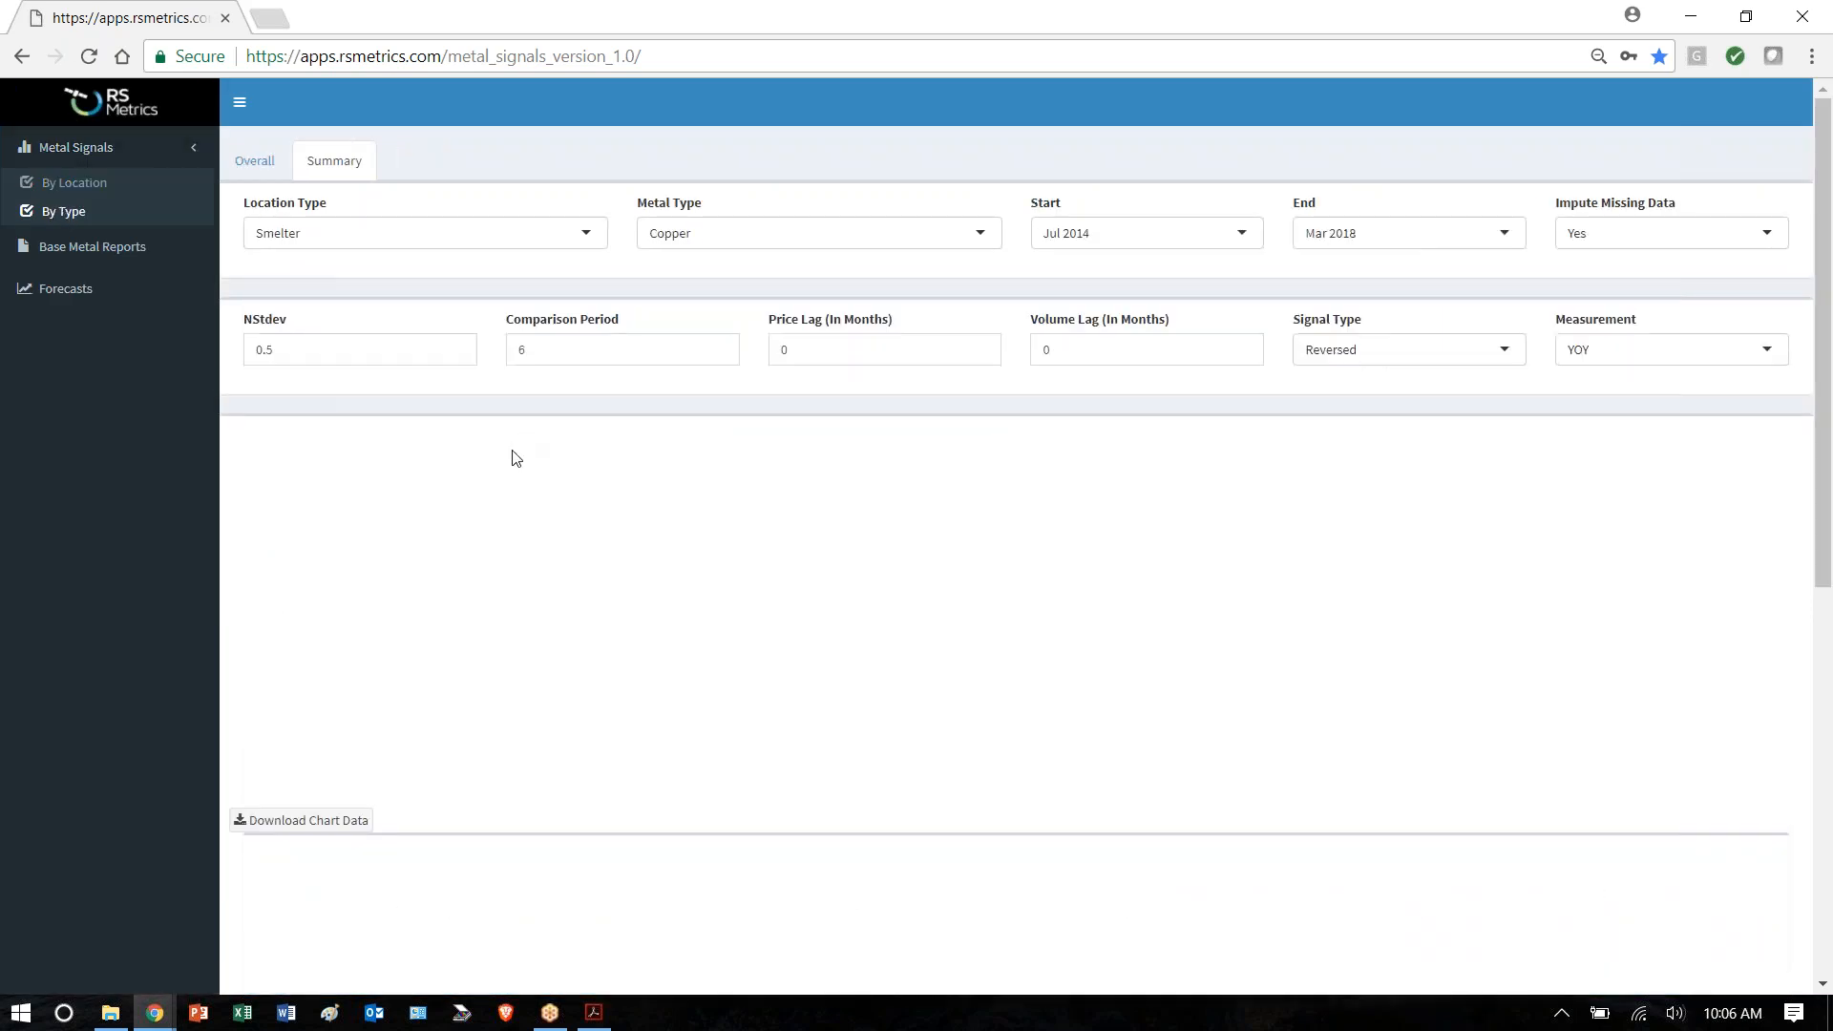
- Show the Overall area signal tiles for smelter and storage aluminum, copper and zinc
{"action": "left_click", "coordinate": [254, 160]}
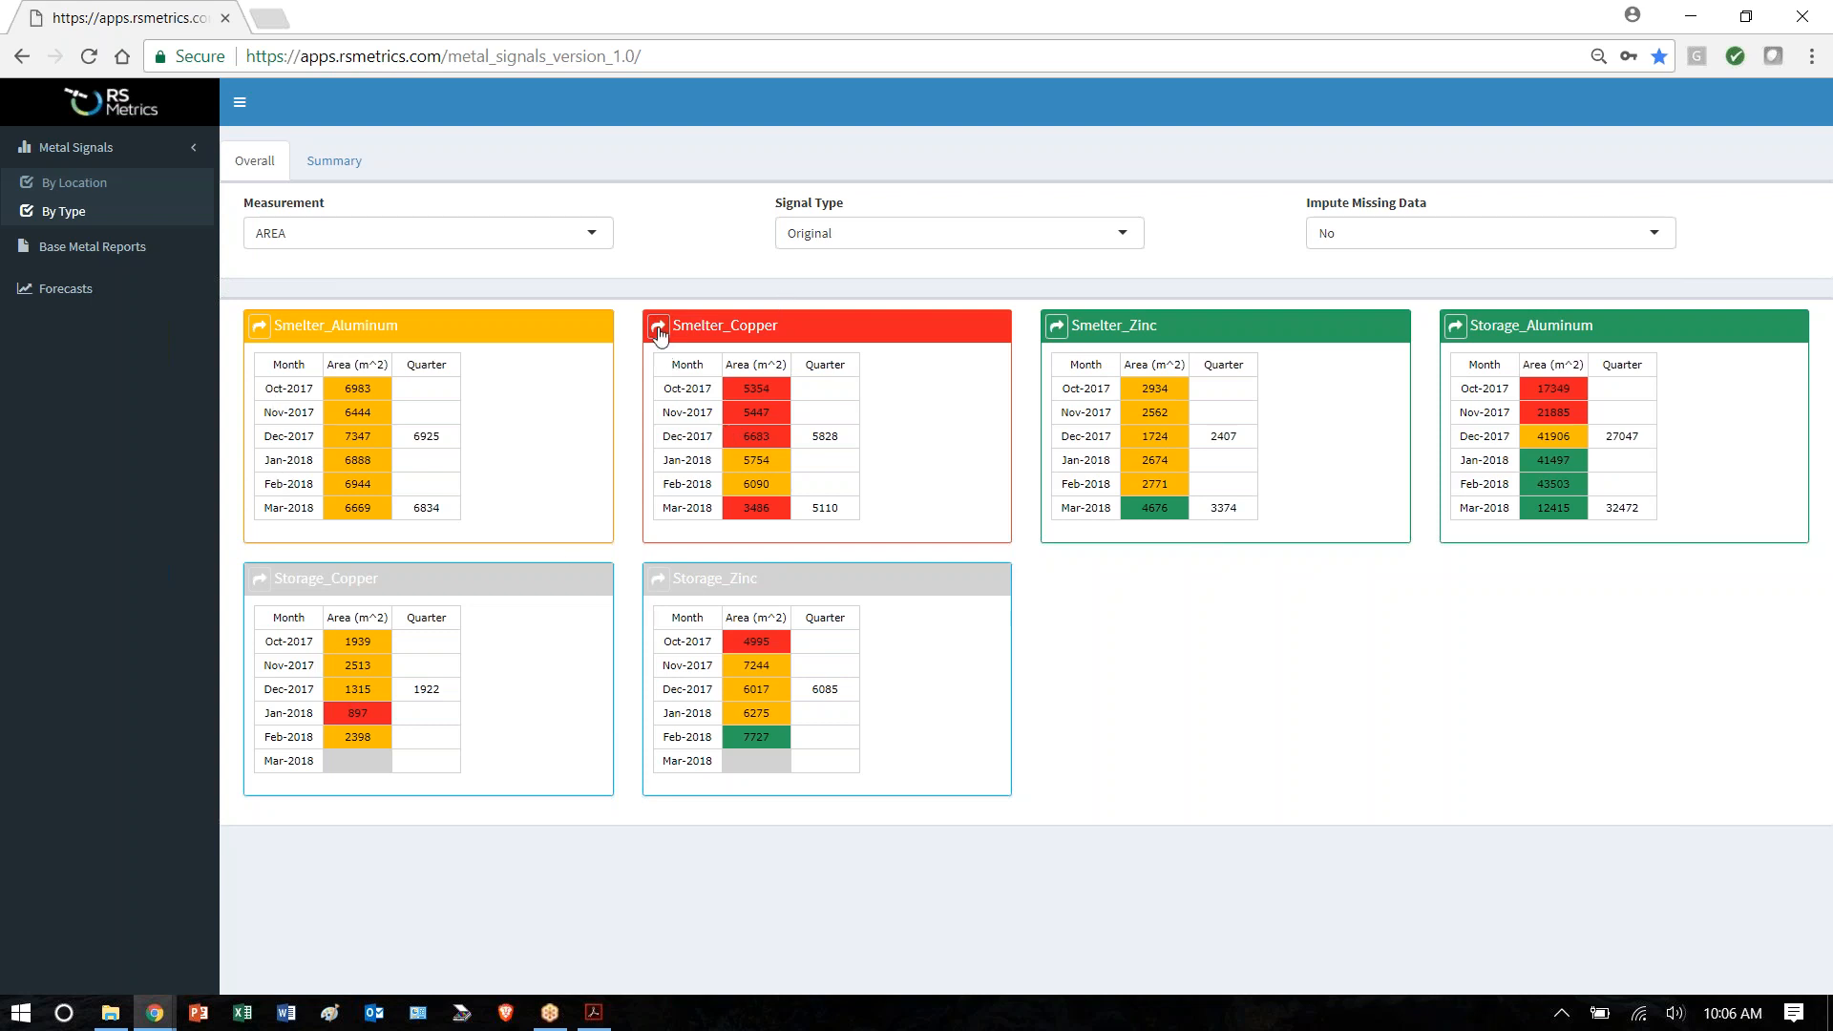
{"action": "mouse_move", "coordinate": [659, 338]}
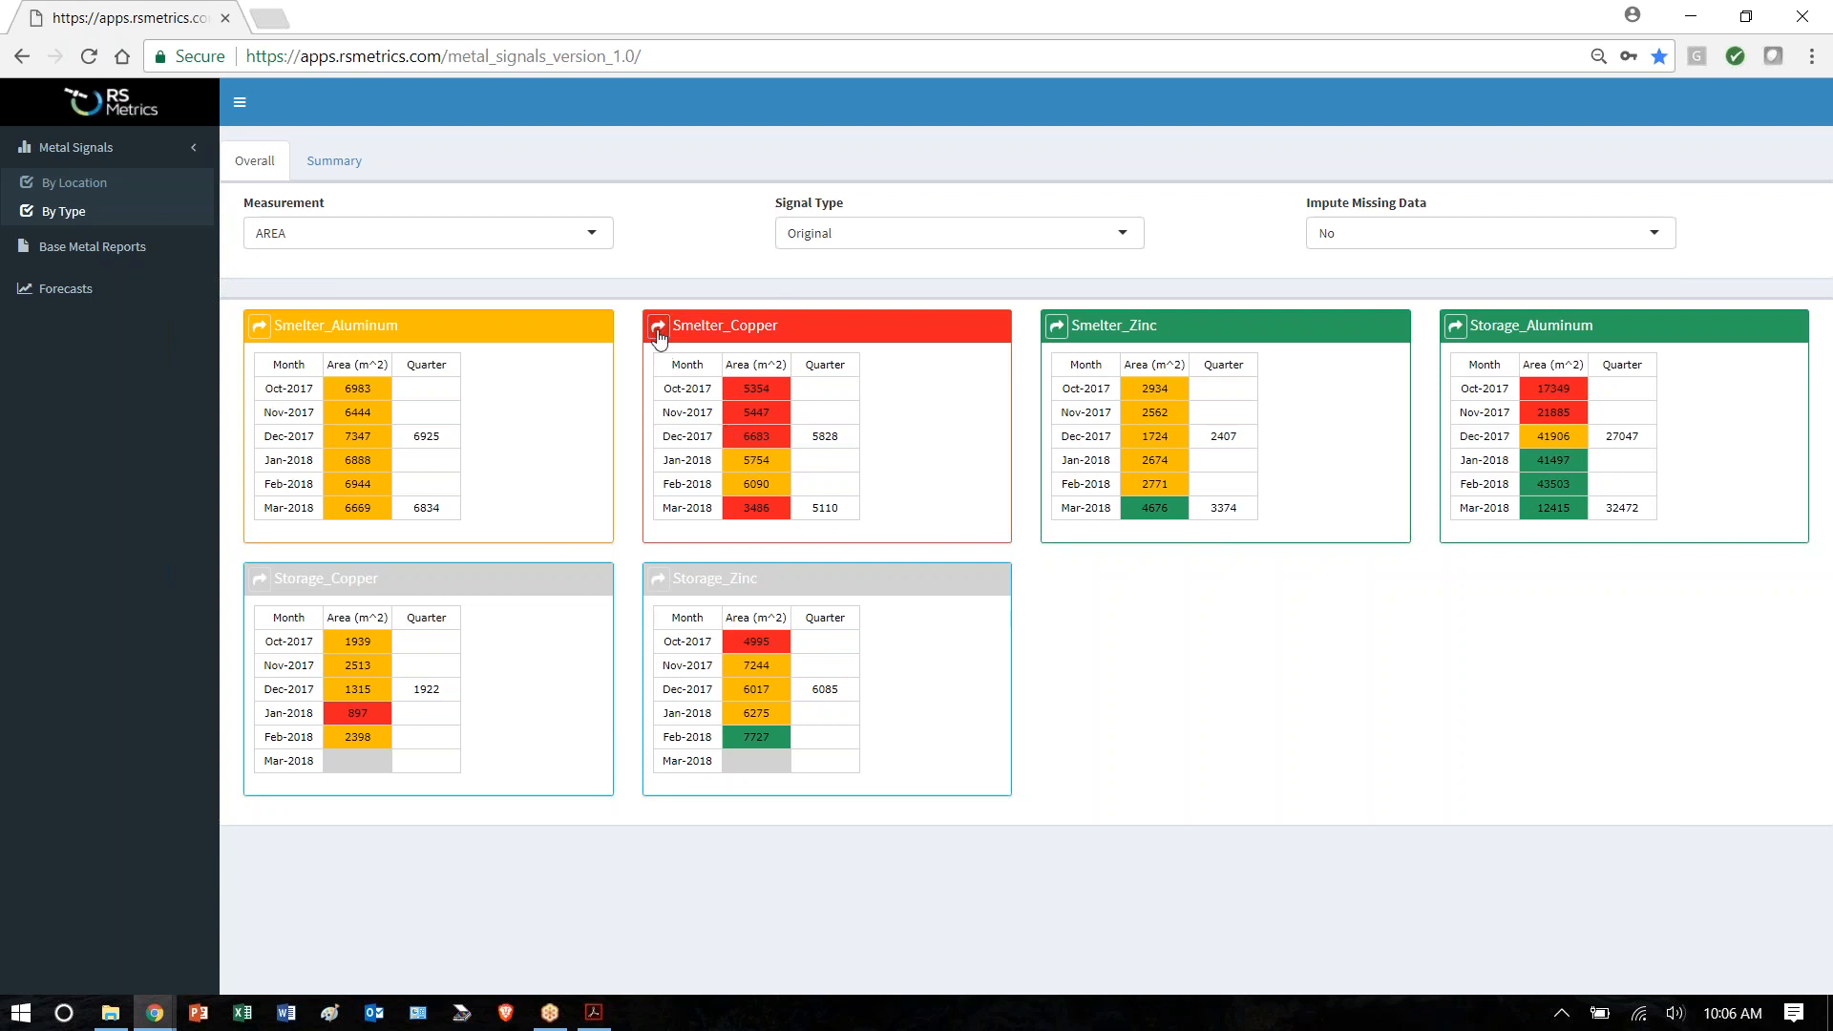
- Show the Smelter_Copper summary as a Reversed signal measuring year-over-year growth, then scroll the charts
{"action": "left_click", "coordinate": [333, 160]}
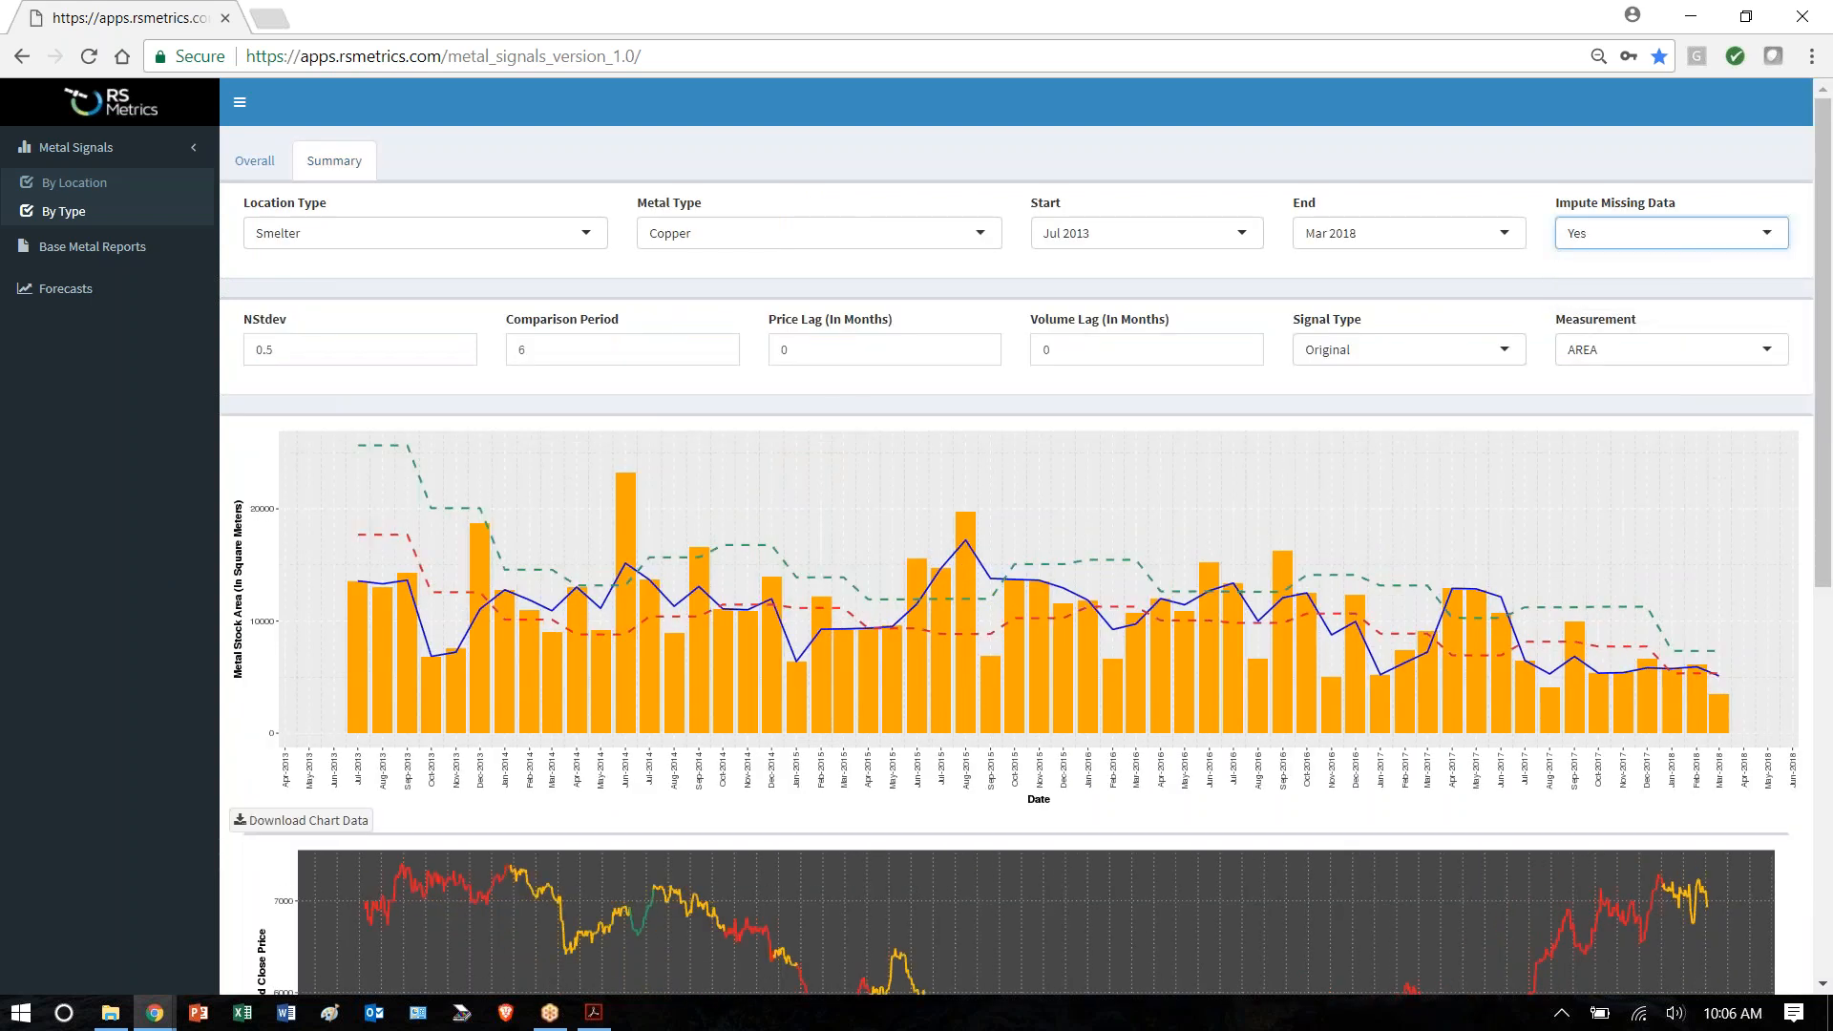
{"action": "left_click", "coordinate": [1406, 349]}
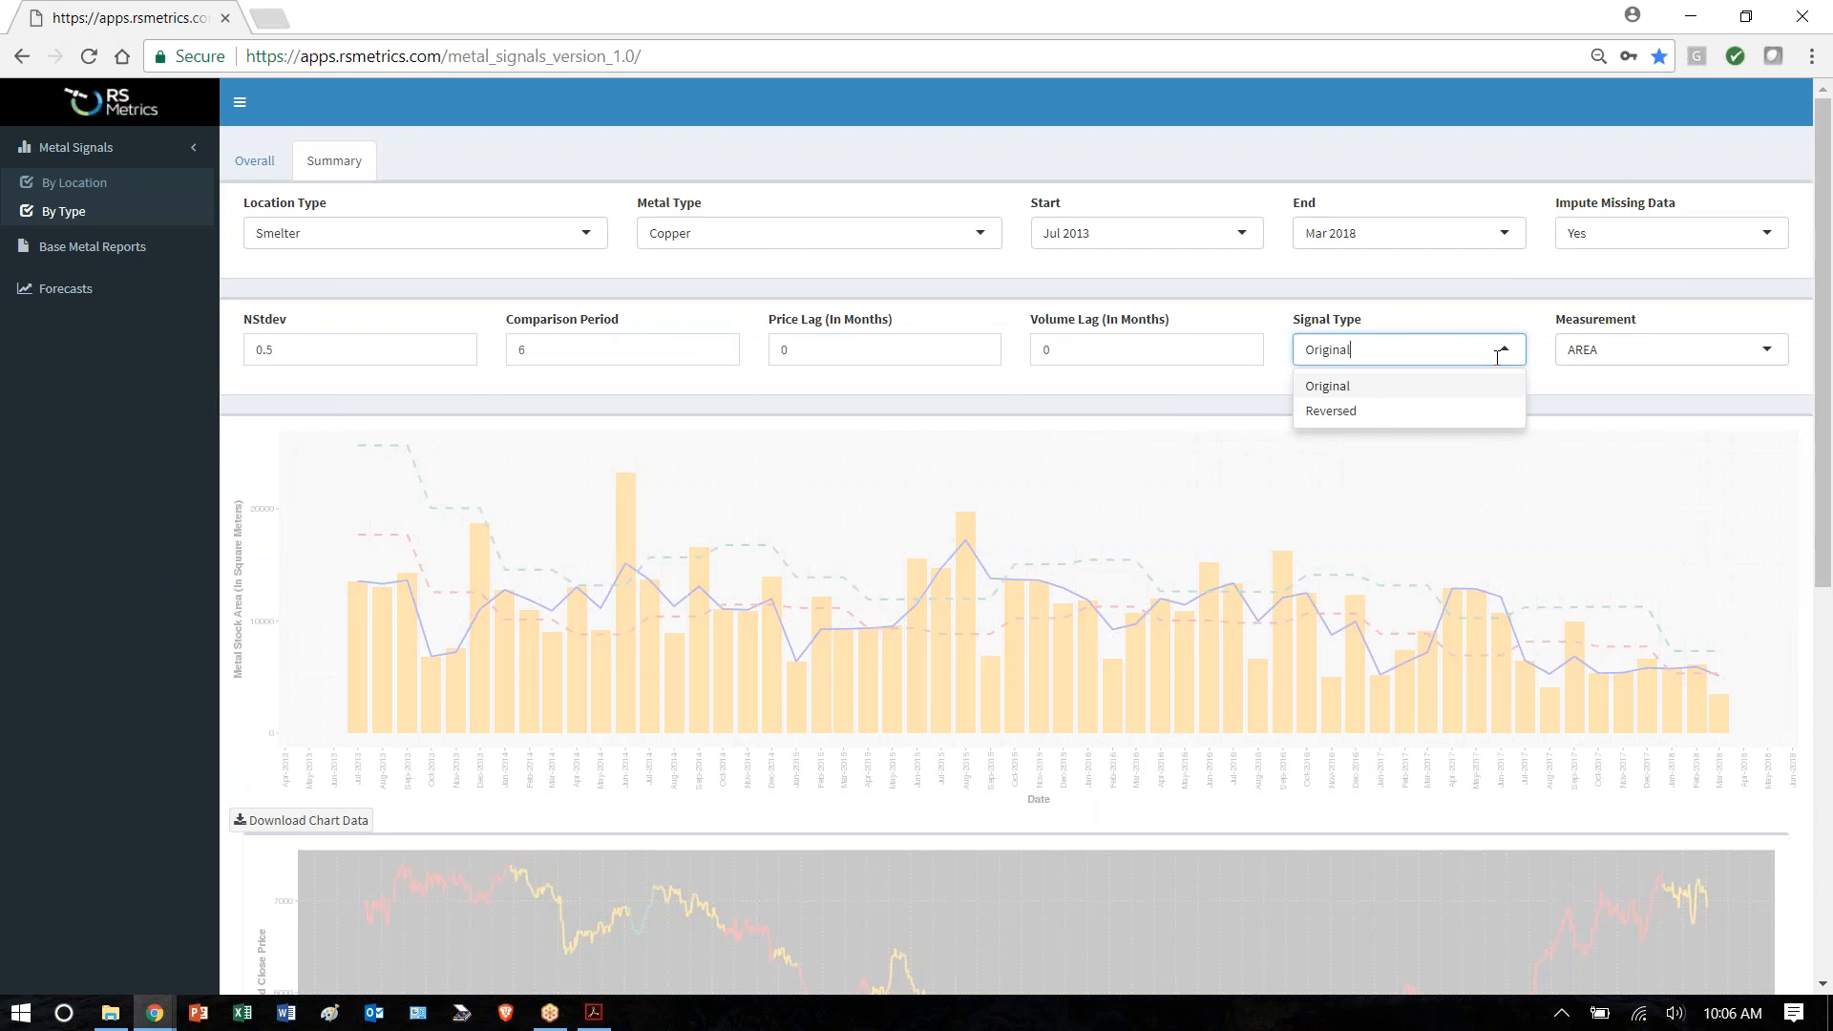
{"action": "left_click", "coordinate": [1330, 410]}
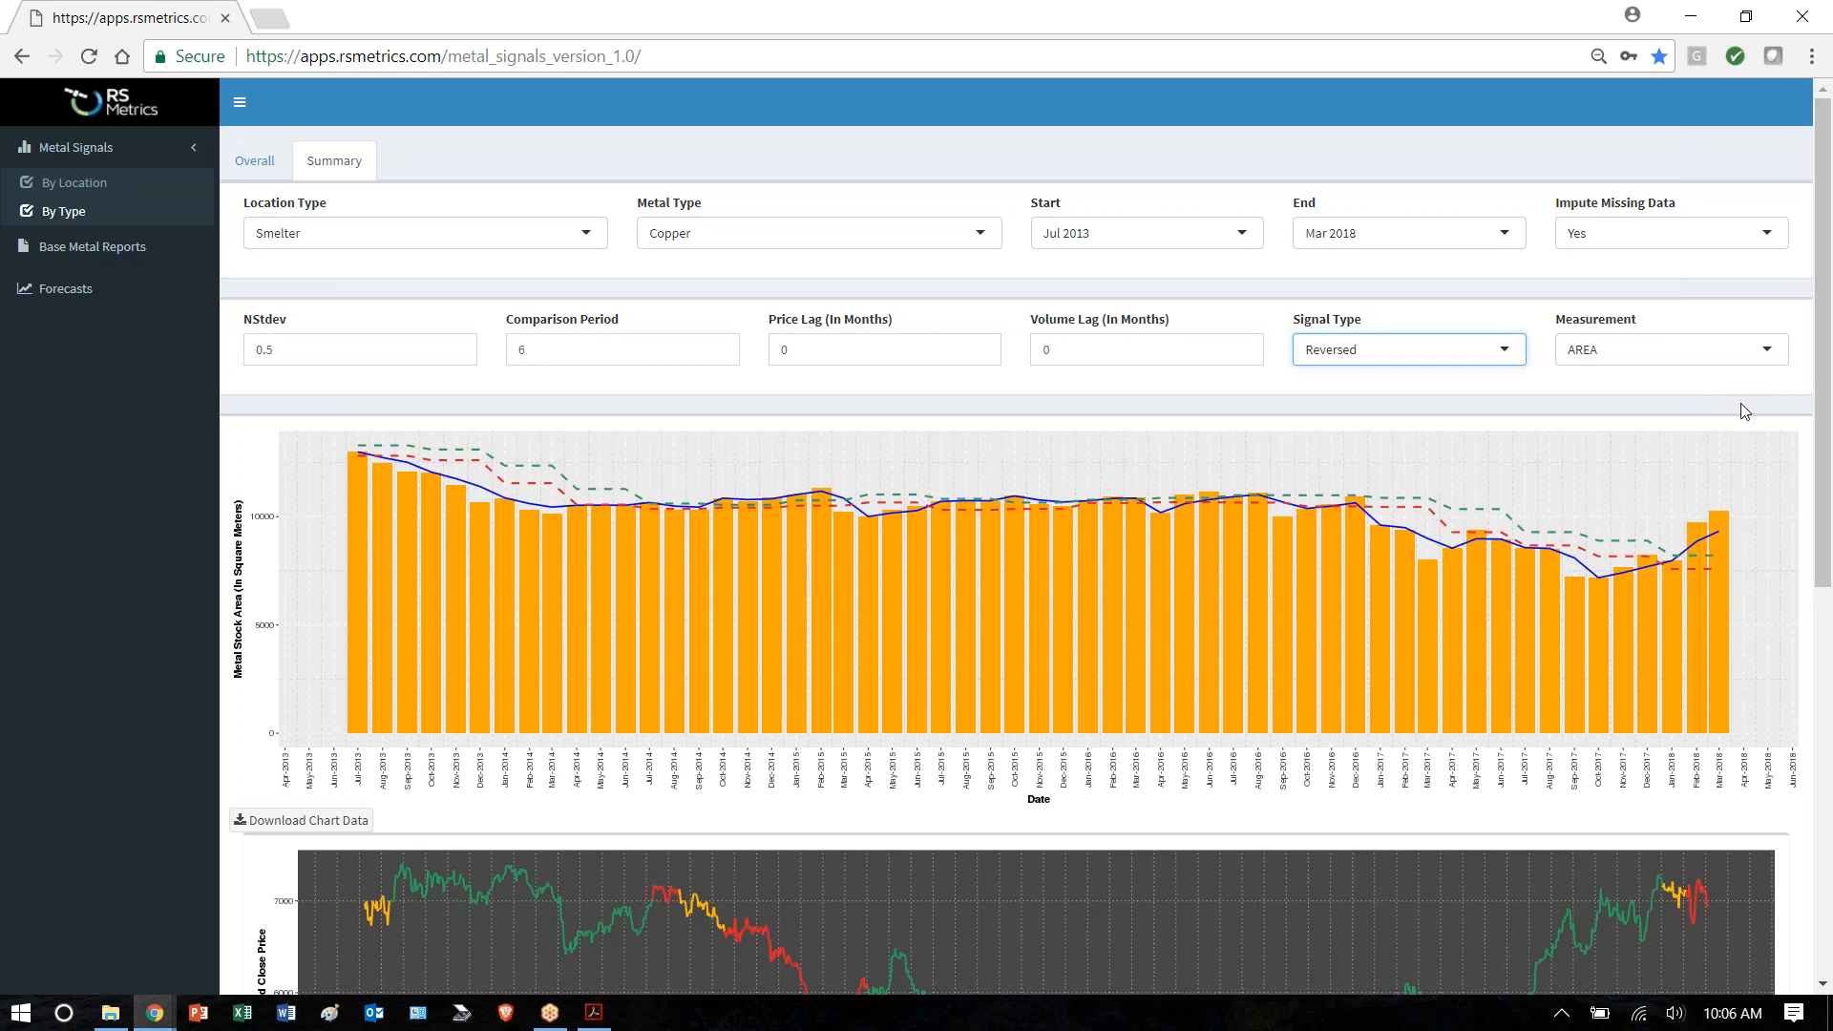
{"action": "left_click", "coordinate": [1670, 349]}
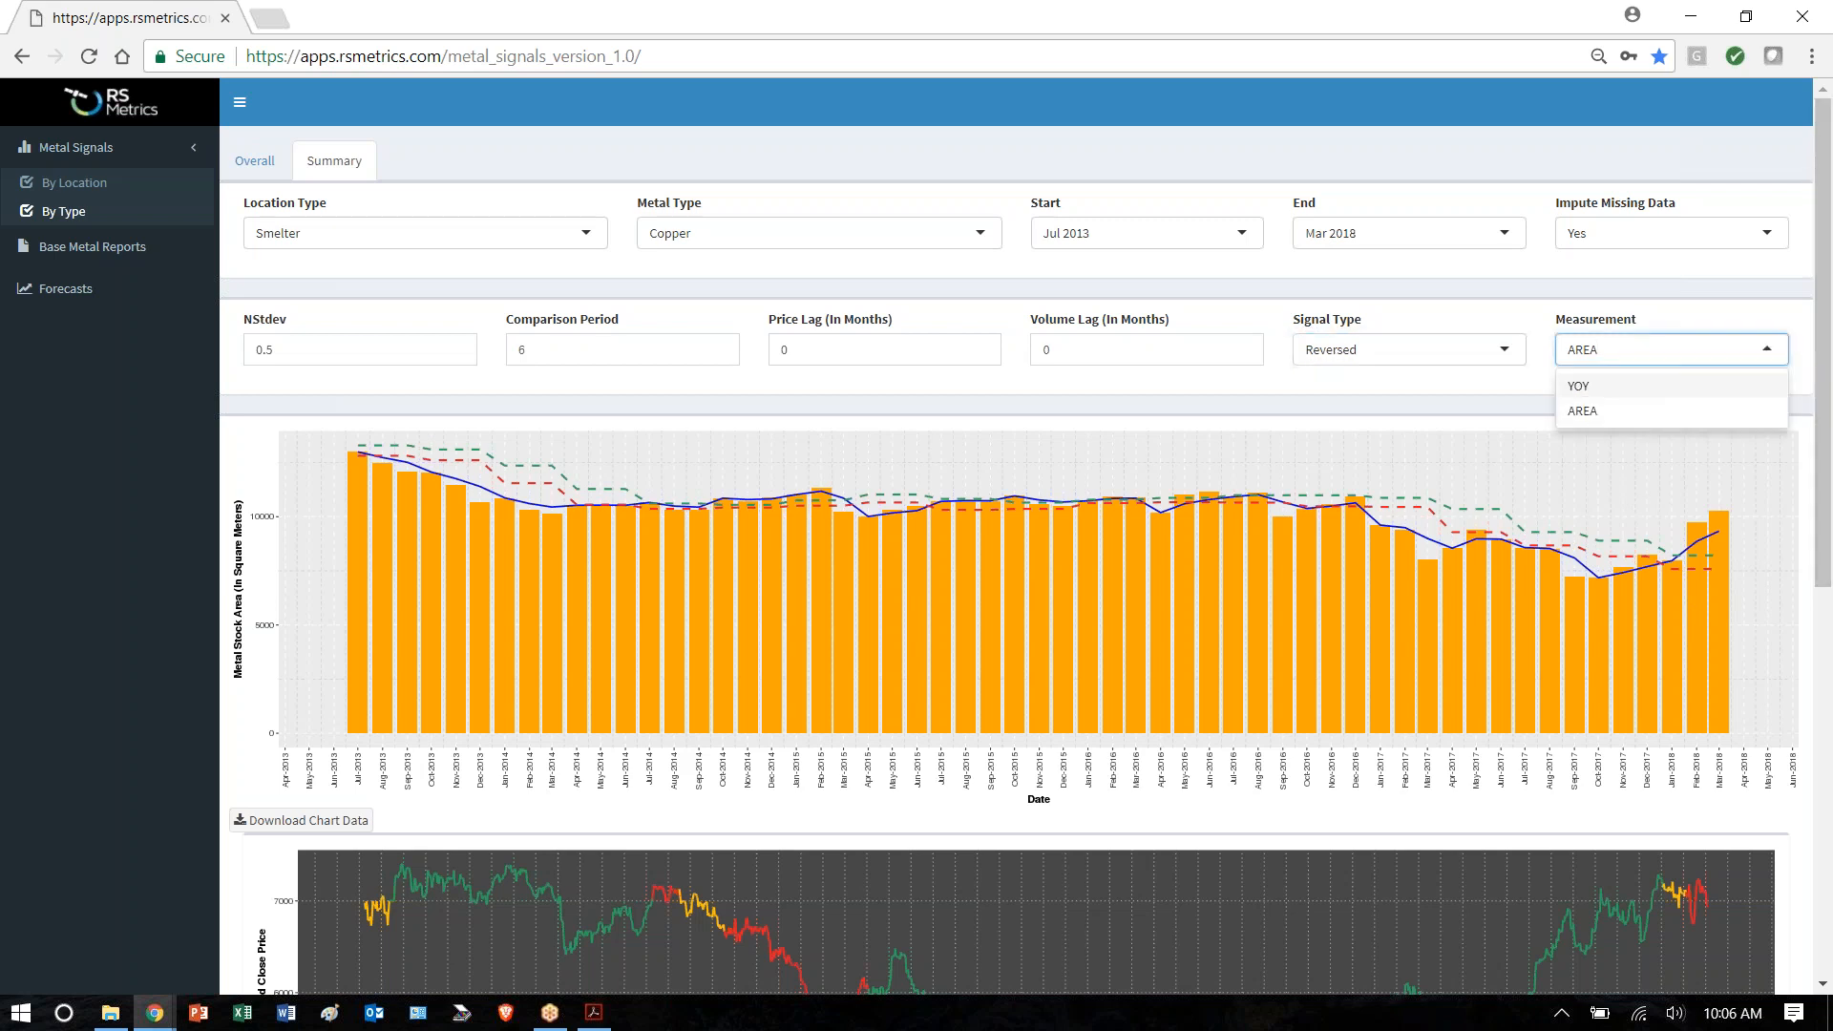
{"action": "left_click", "coordinate": [1577, 385]}
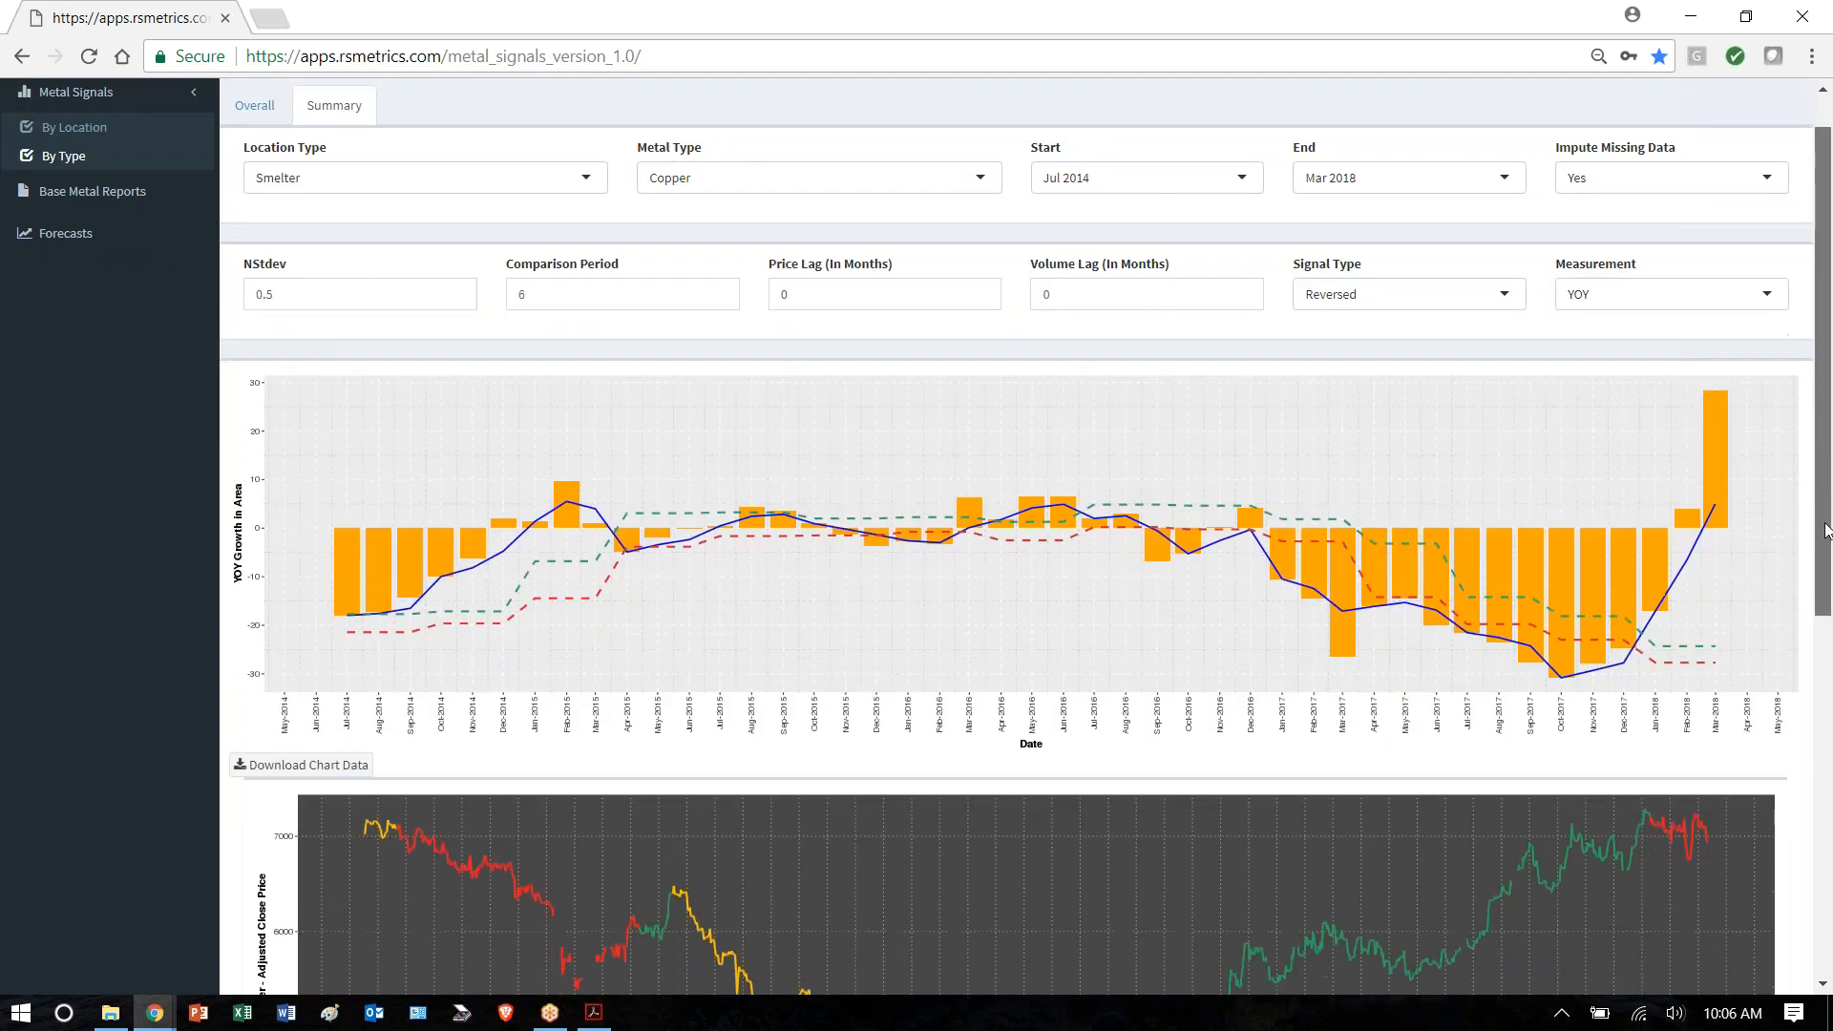
{"action": "scroll", "scroll_direction": "down", "scroll_amount": 3}
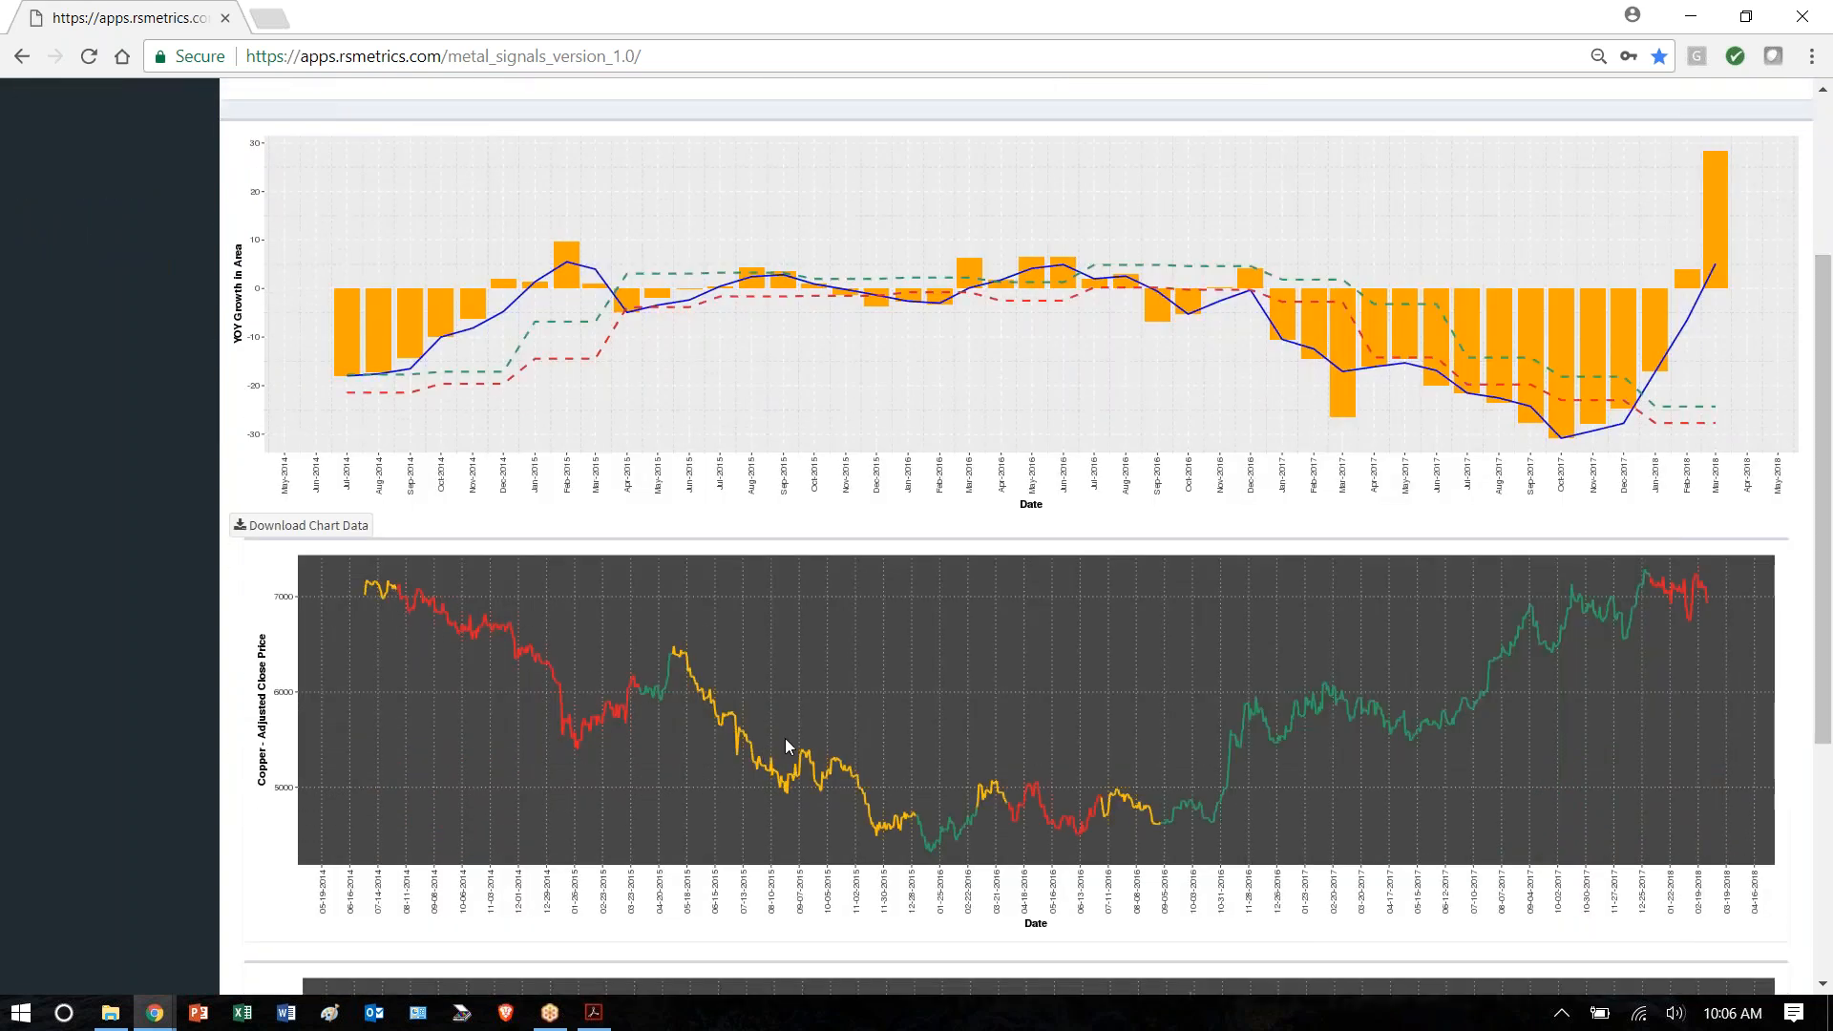
{"action": "mouse_move", "coordinate": [1756, 603]}
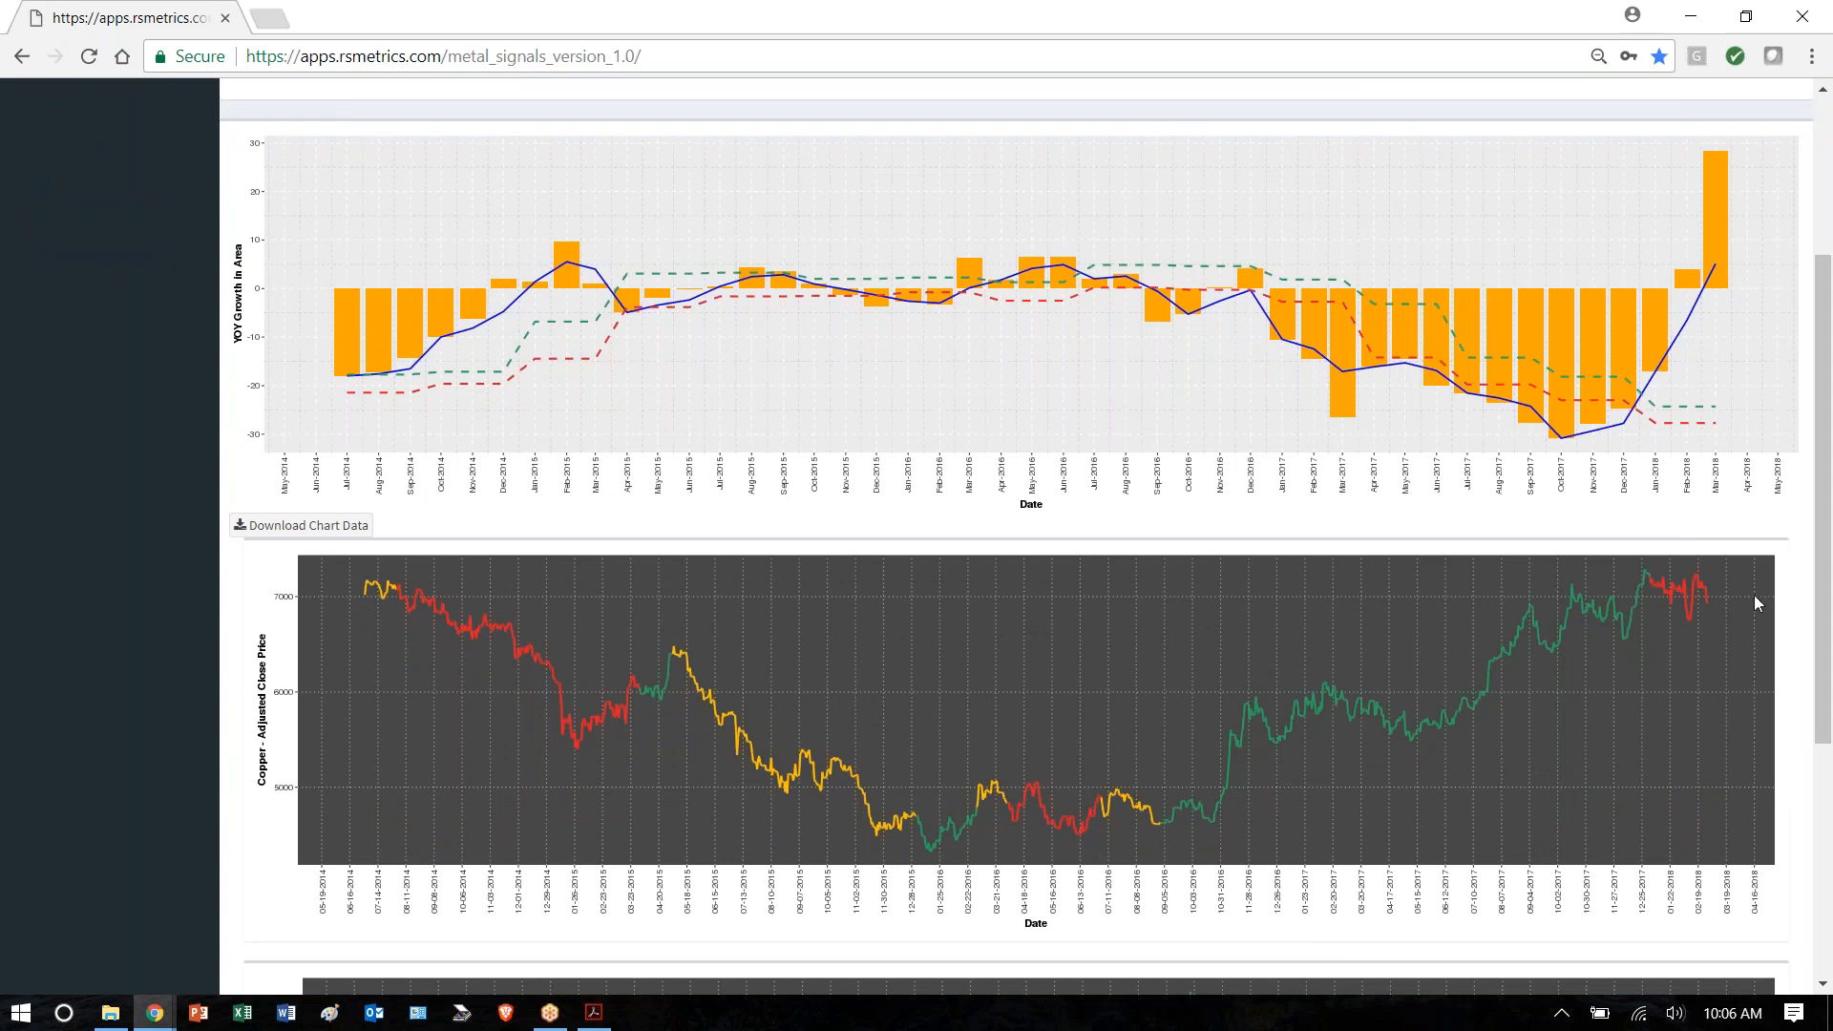
{"action": "scroll", "scroll_direction": "down", "scroll_amount": 3}
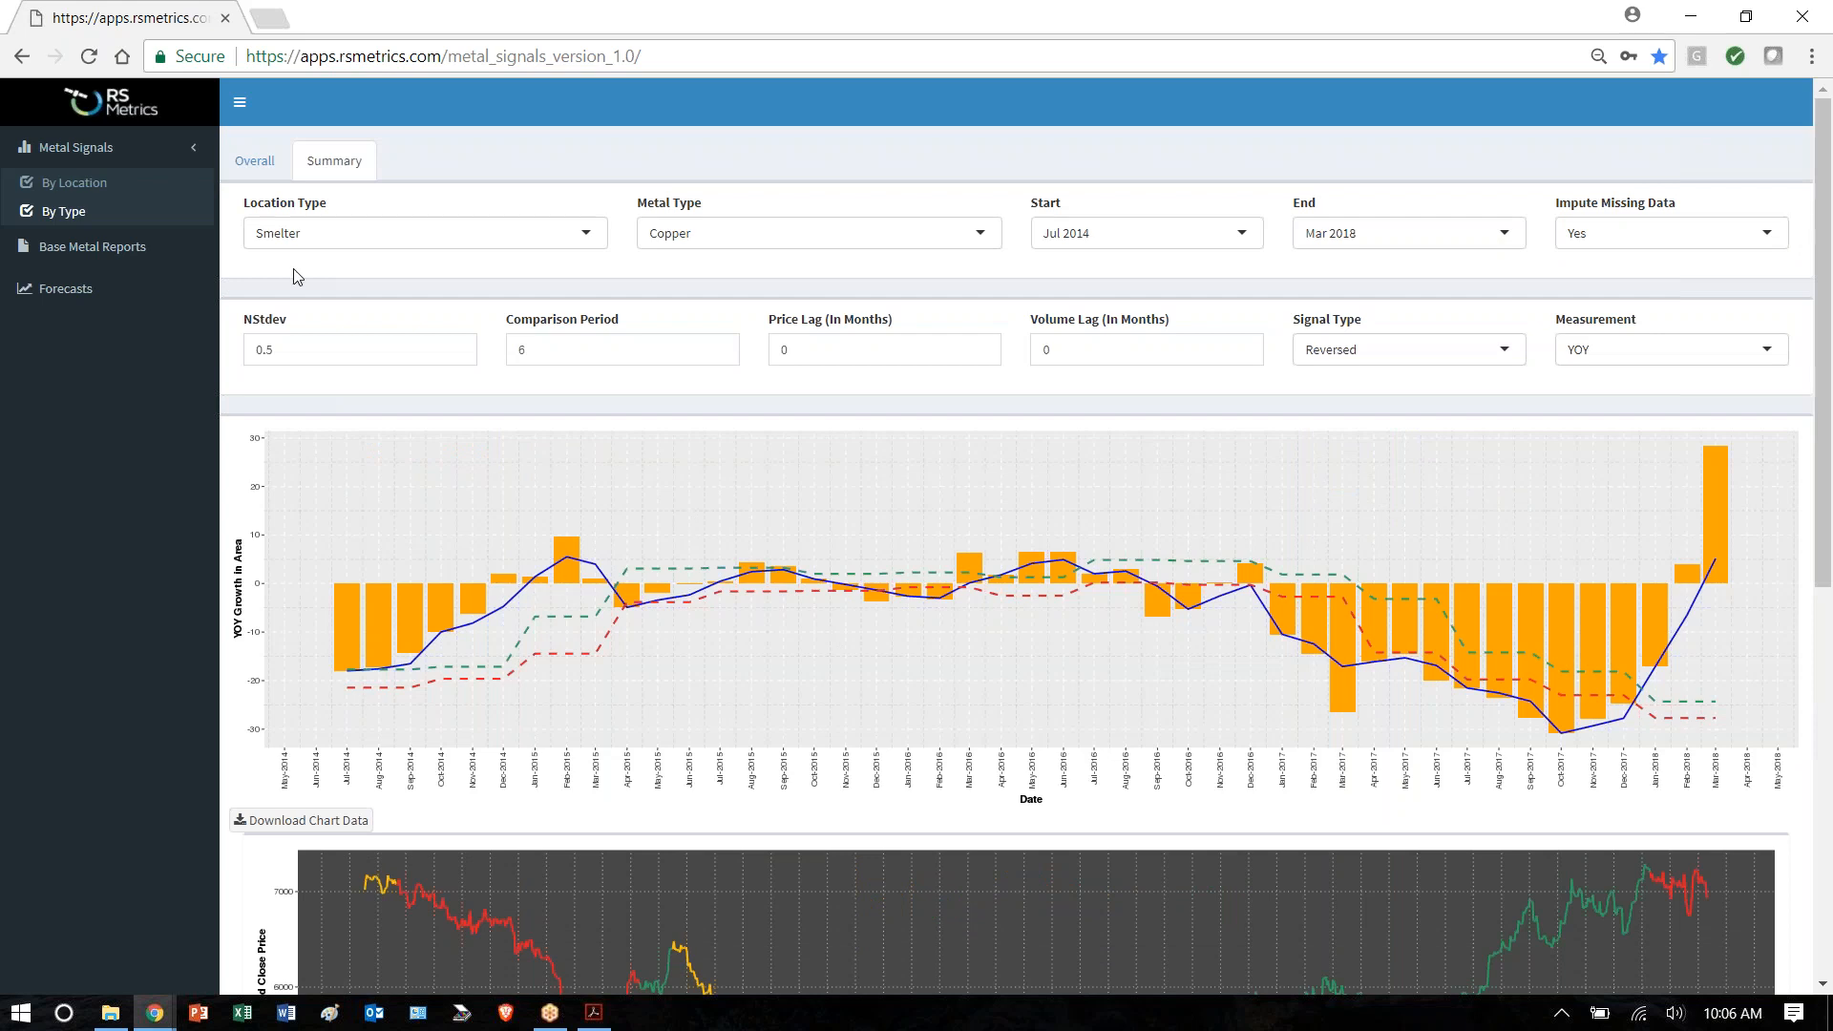
{"action": "mouse_move", "coordinate": [63, 214]}
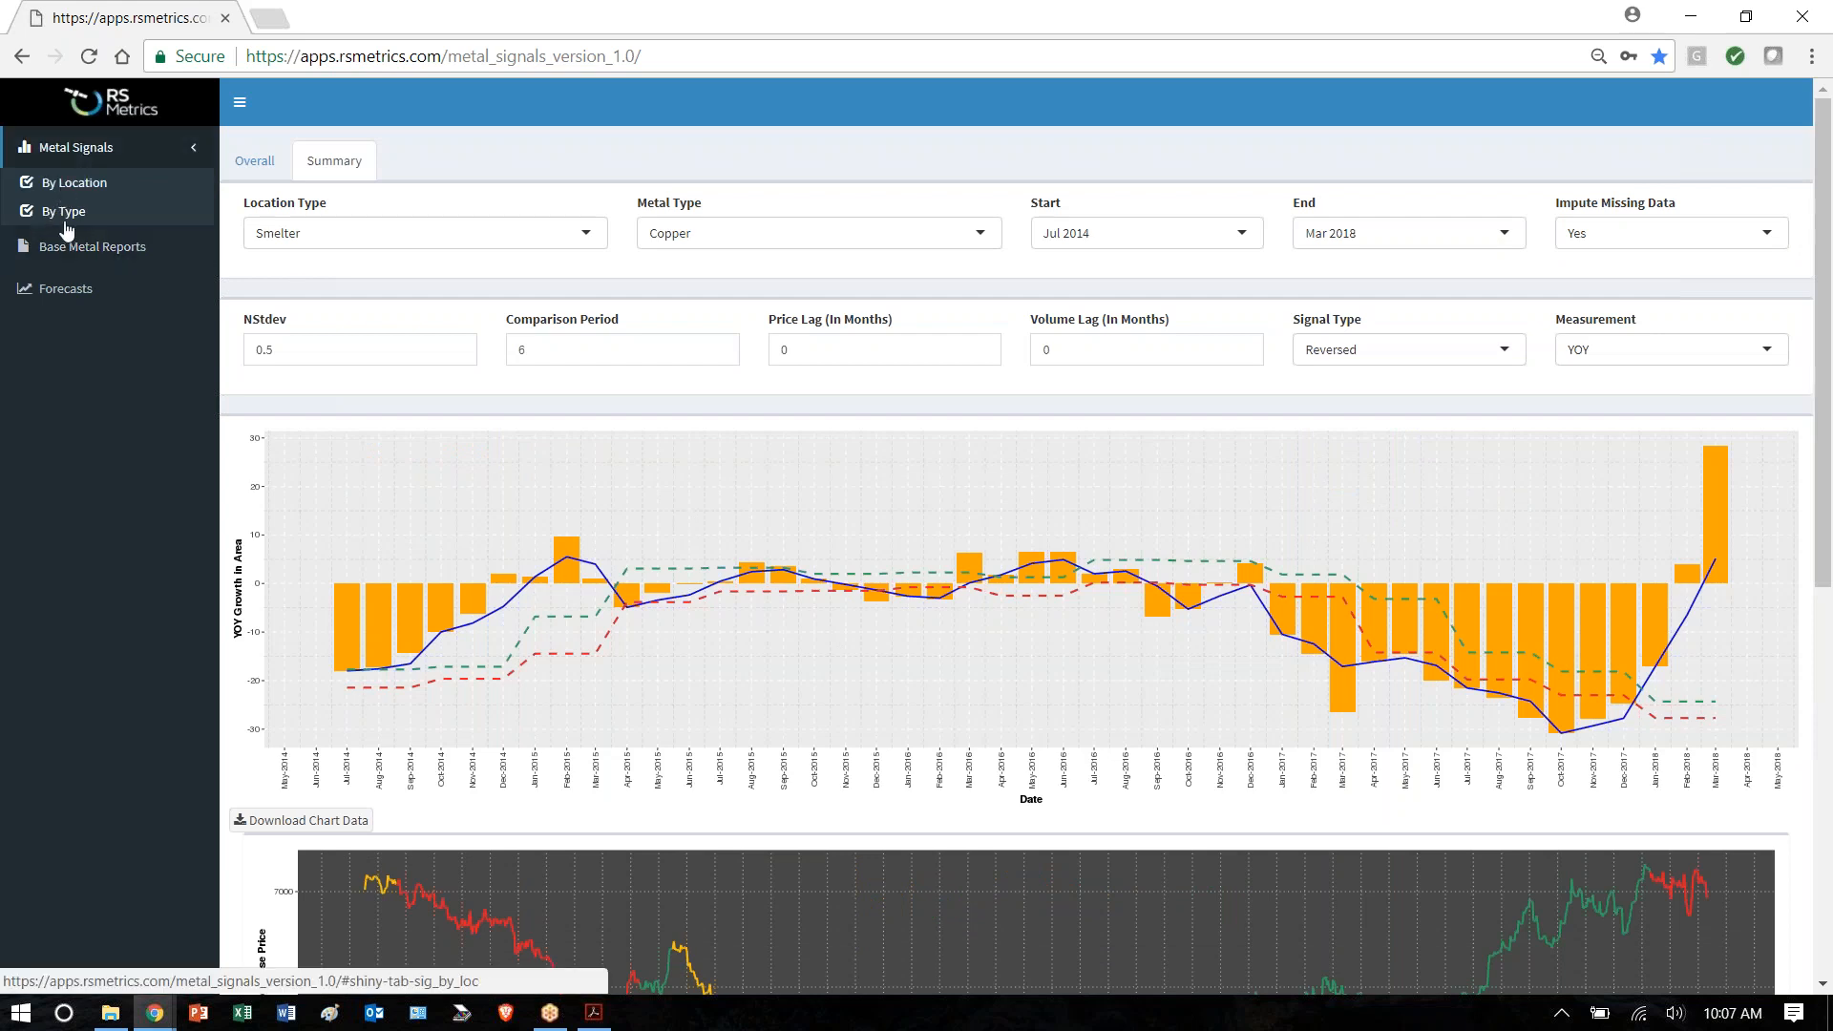
- Show Forecasts' LME inventory directional forecasts and scroll through the aluminum, copper and zinc hit-rate charts
{"action": "left_click", "coordinate": [64, 288]}
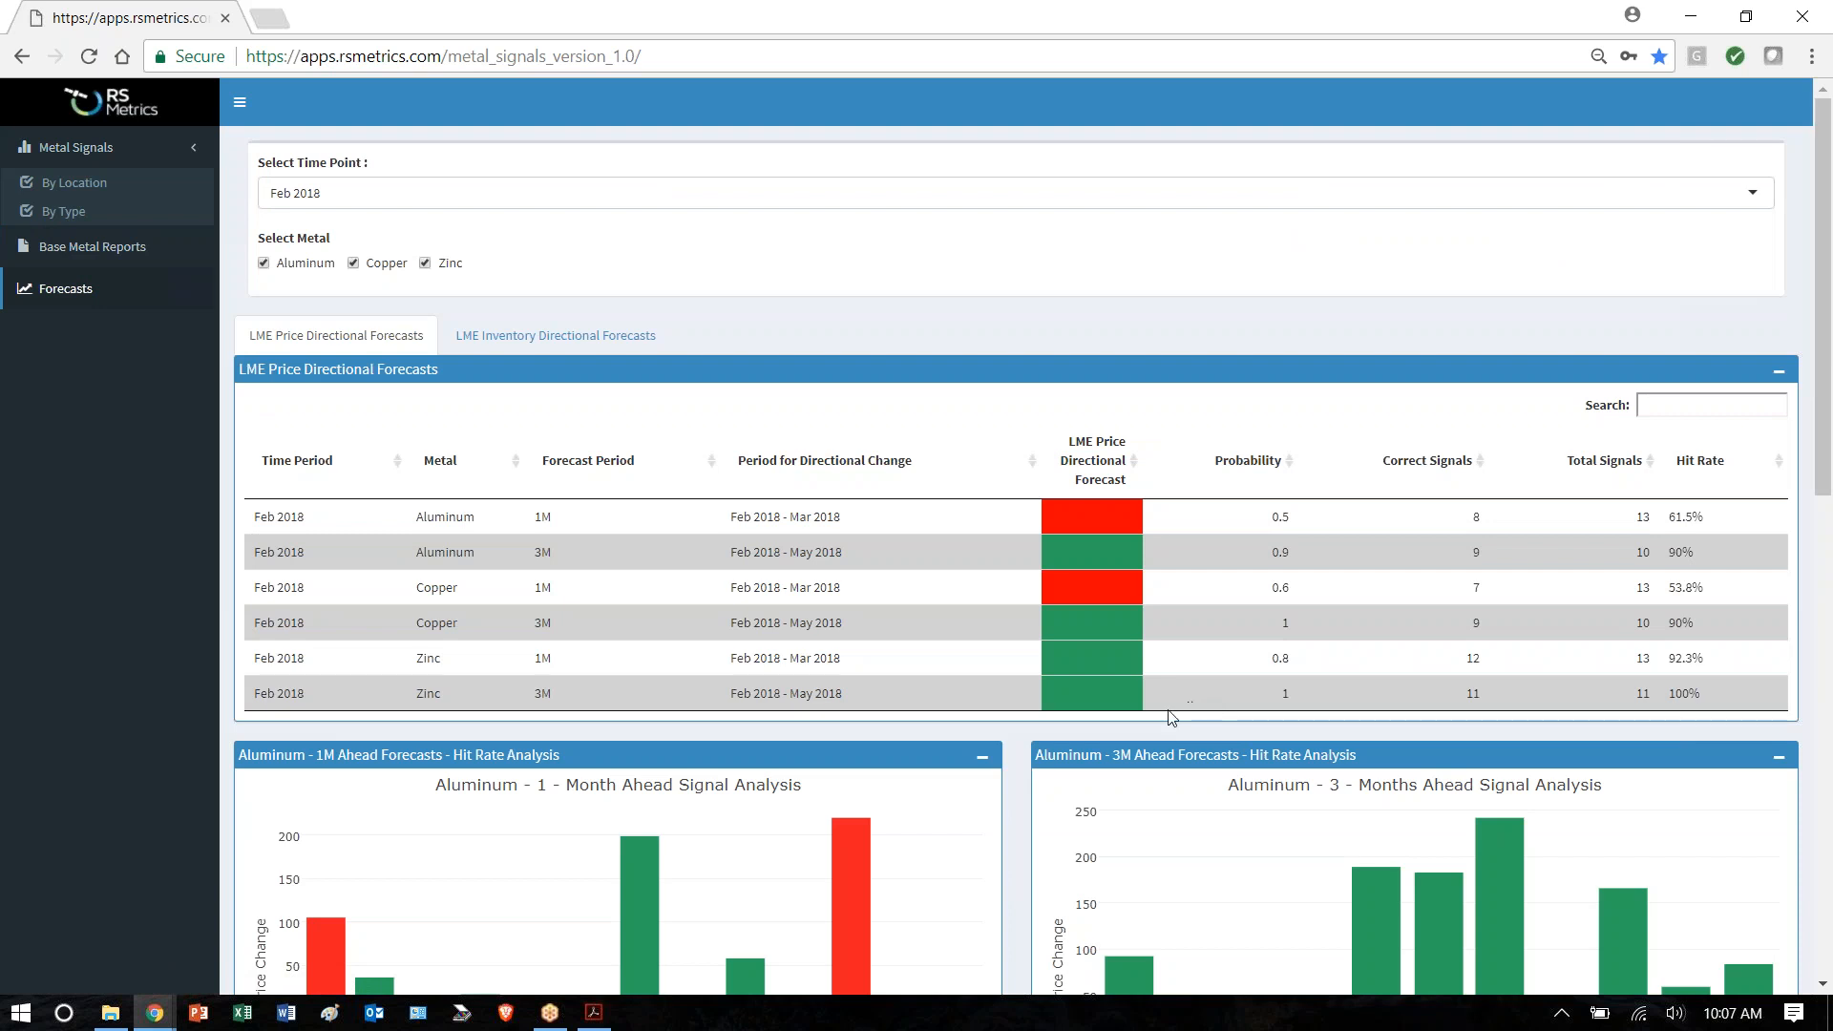
{"action": "left_click", "coordinate": [554, 335]}
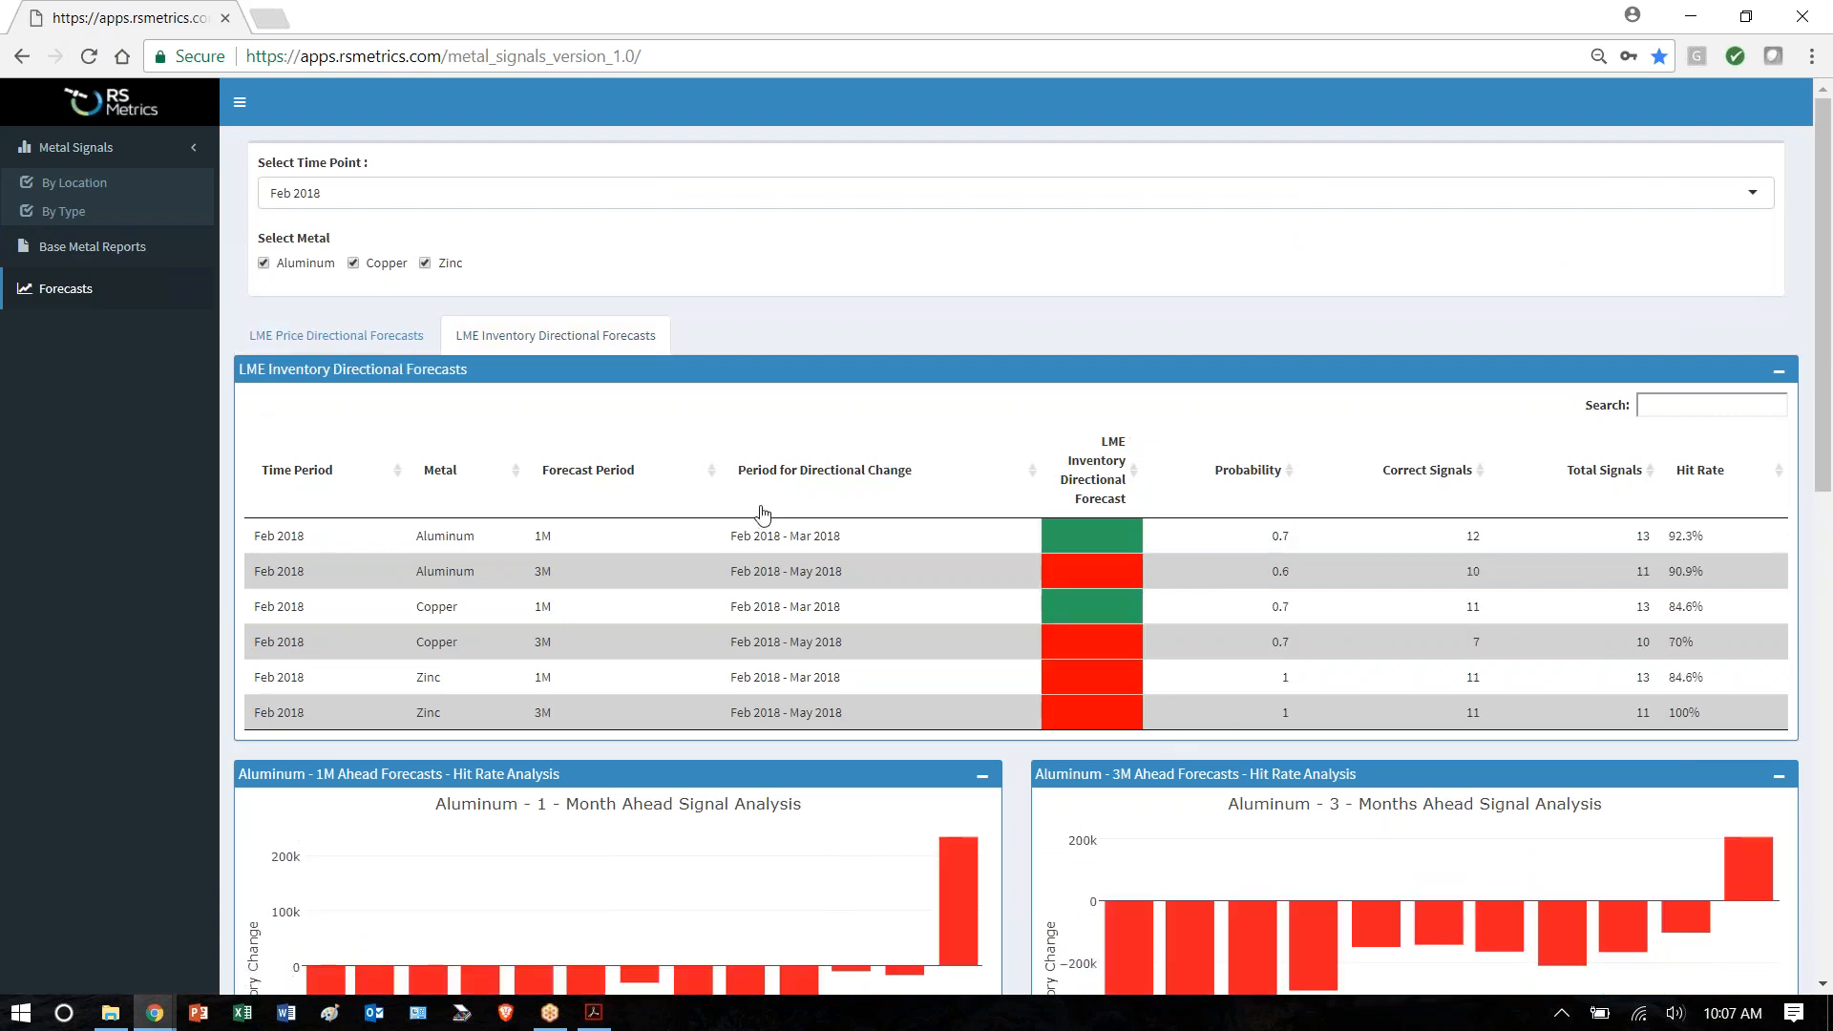
{"action": "scroll", "scroll_direction": "down", "scroll_amount": 3}
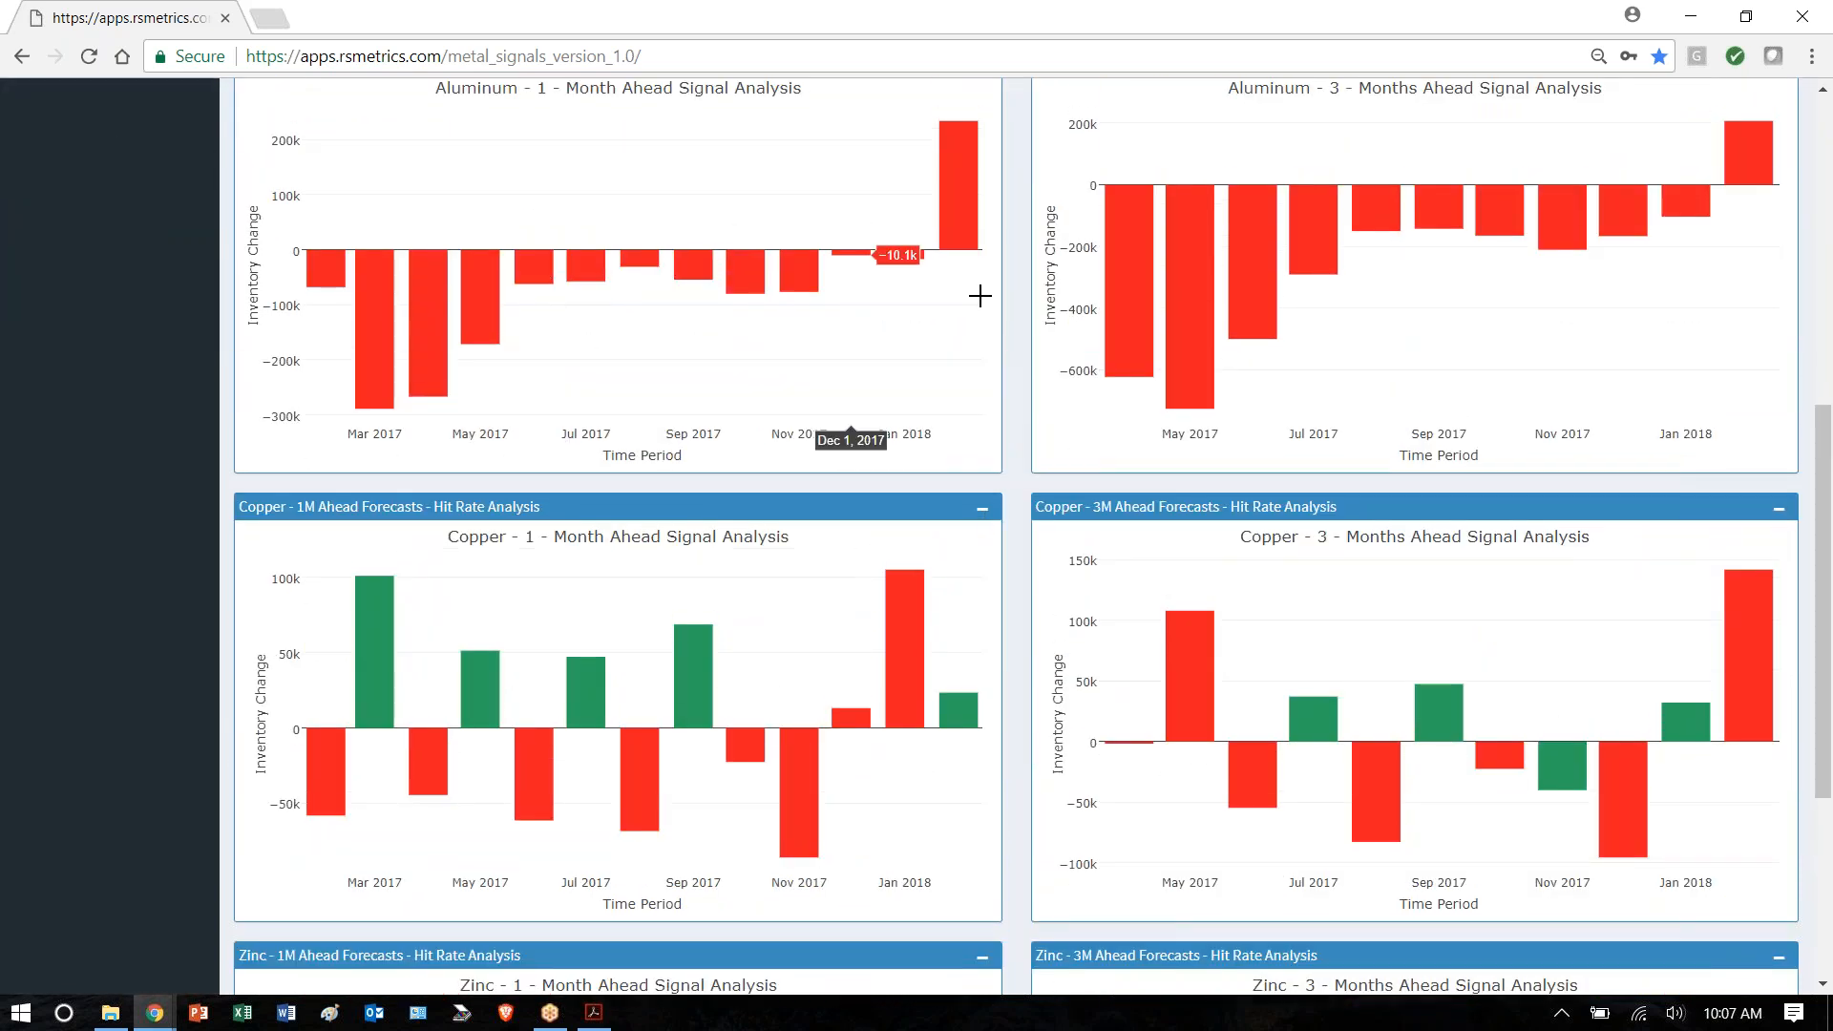
{"action": "mouse_move", "coordinate": [1561, 330]}
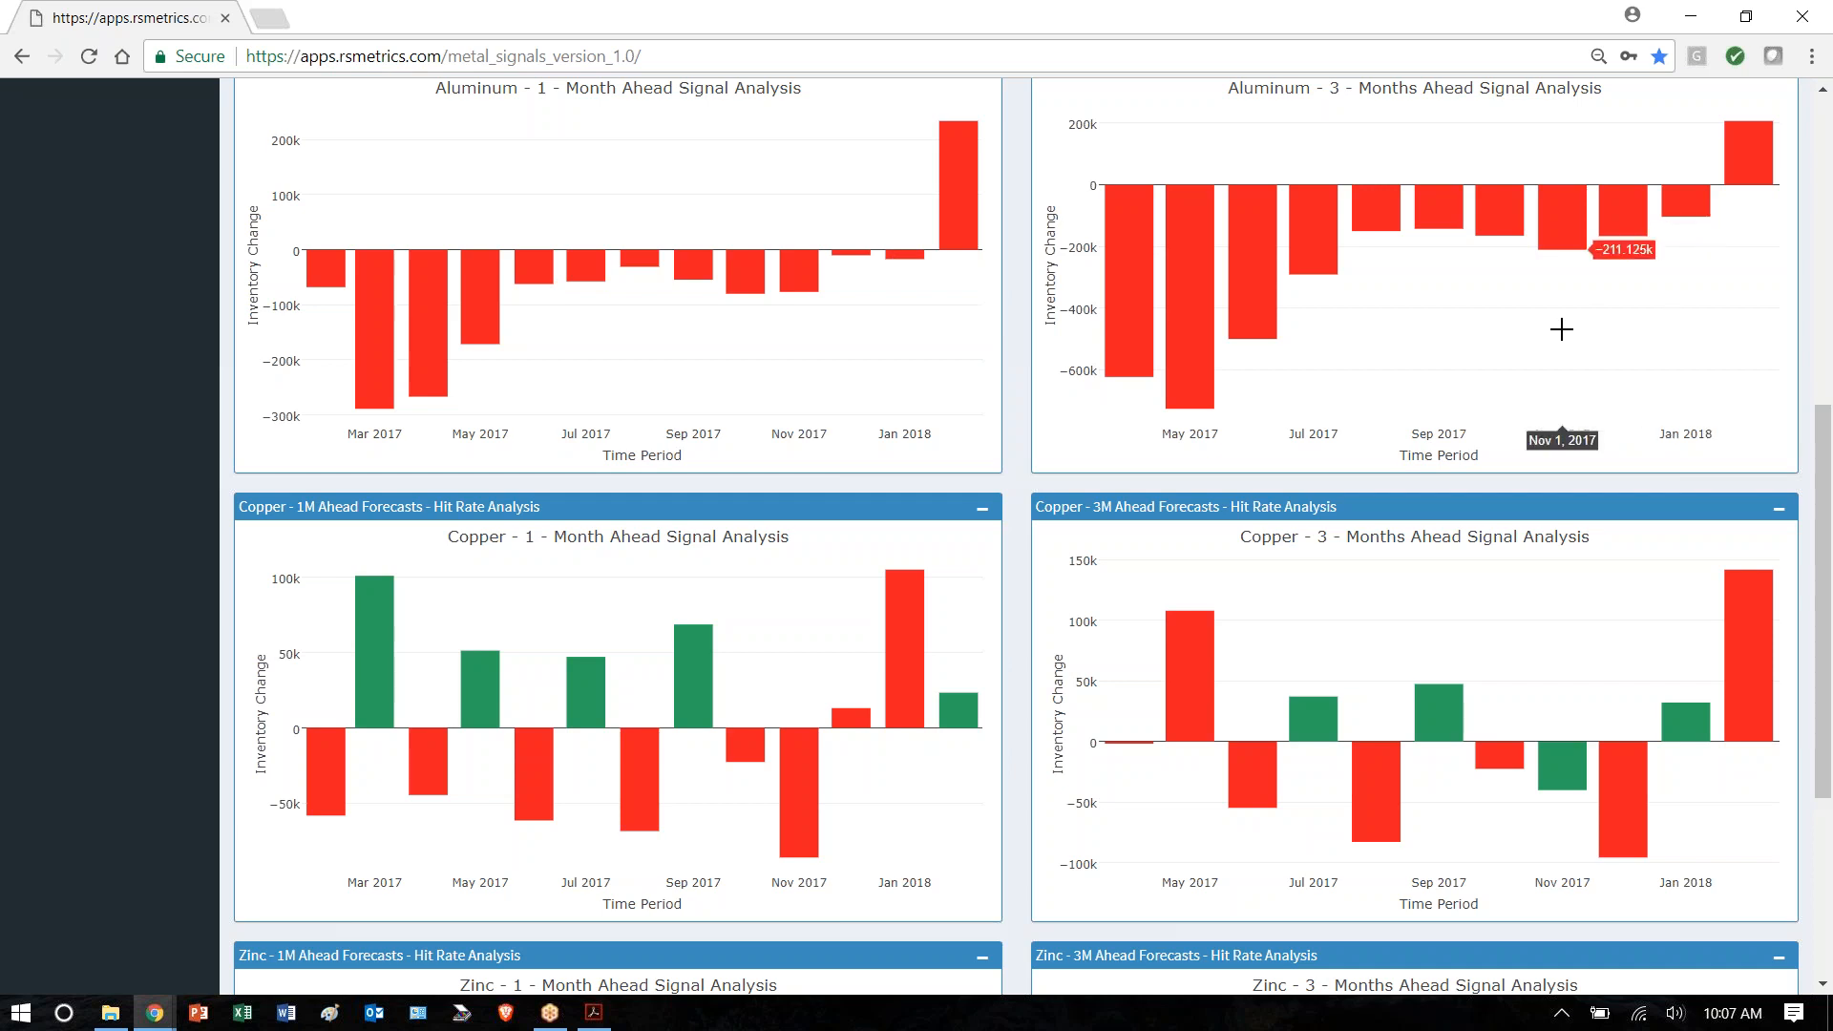
{"action": "scroll", "scroll_direction": "down", "scroll_amount": 3}
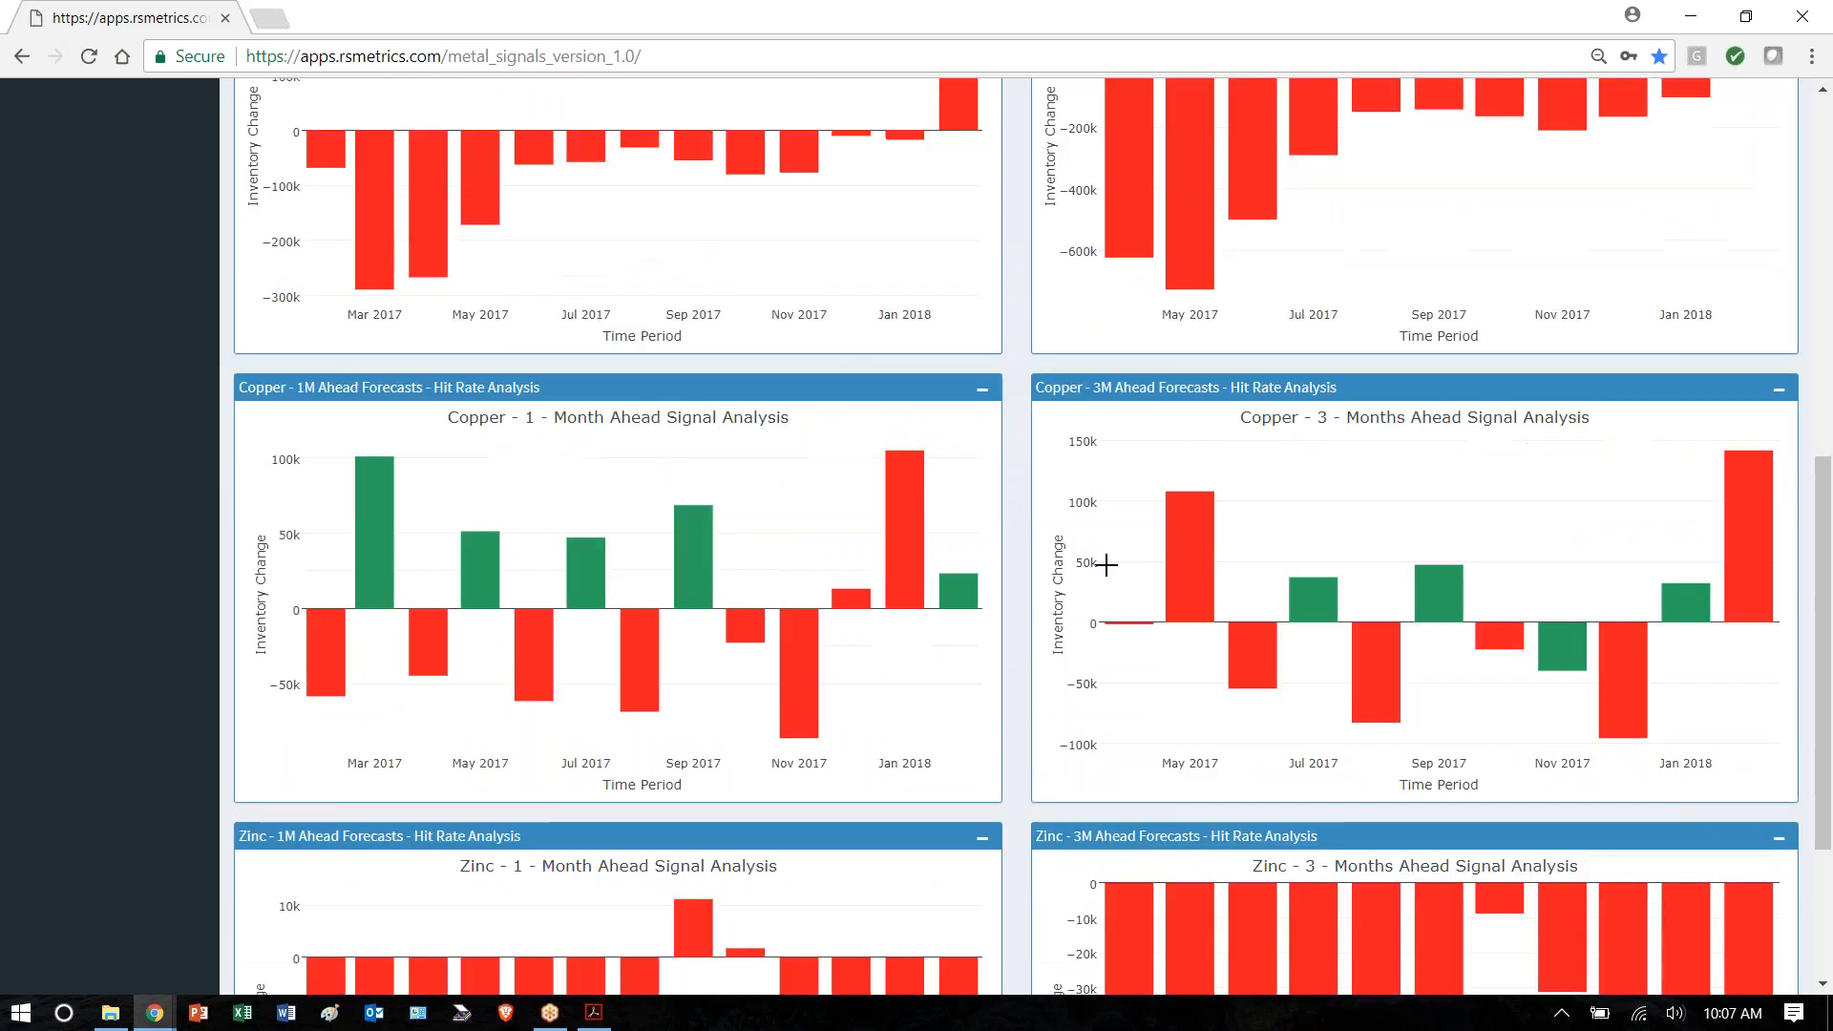
{"action": "mouse_move", "coordinate": [372, 456]}
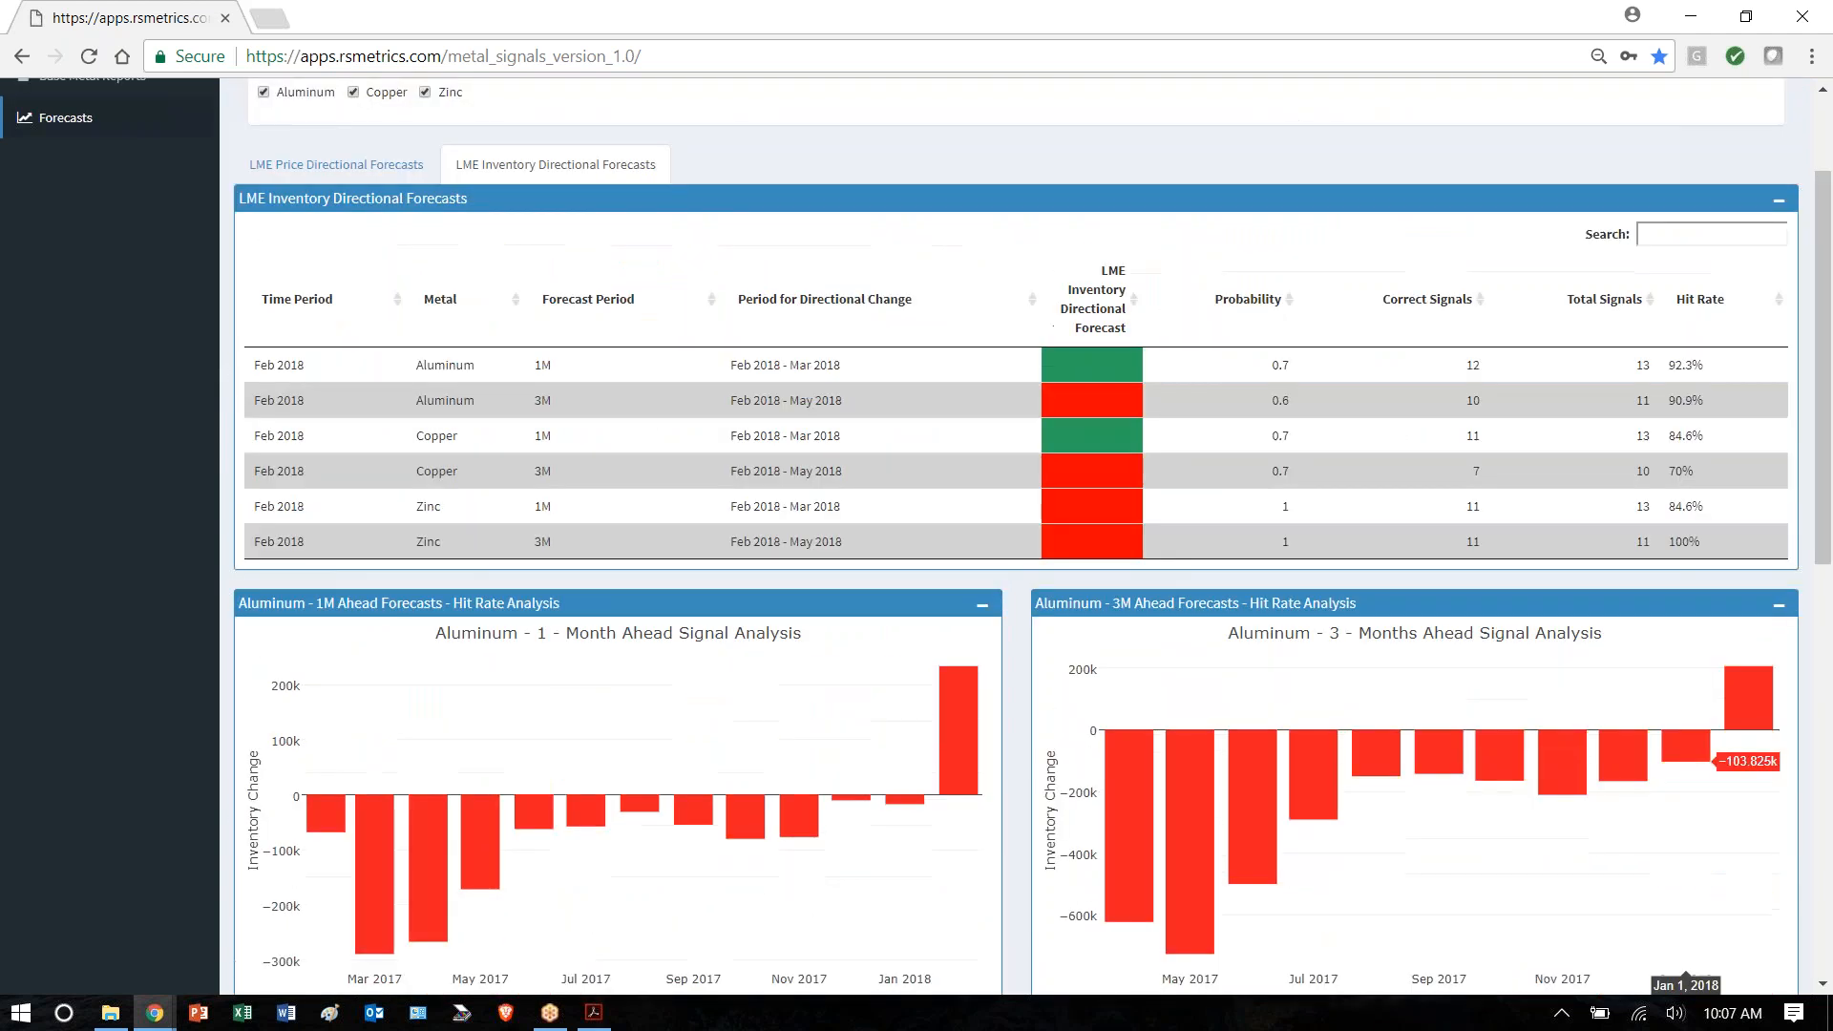
- Show the Feb 2018 LME price directional forecasts, scrolling down through the hit-rate charts and back
{"action": "left_click", "coordinate": [335, 164]}
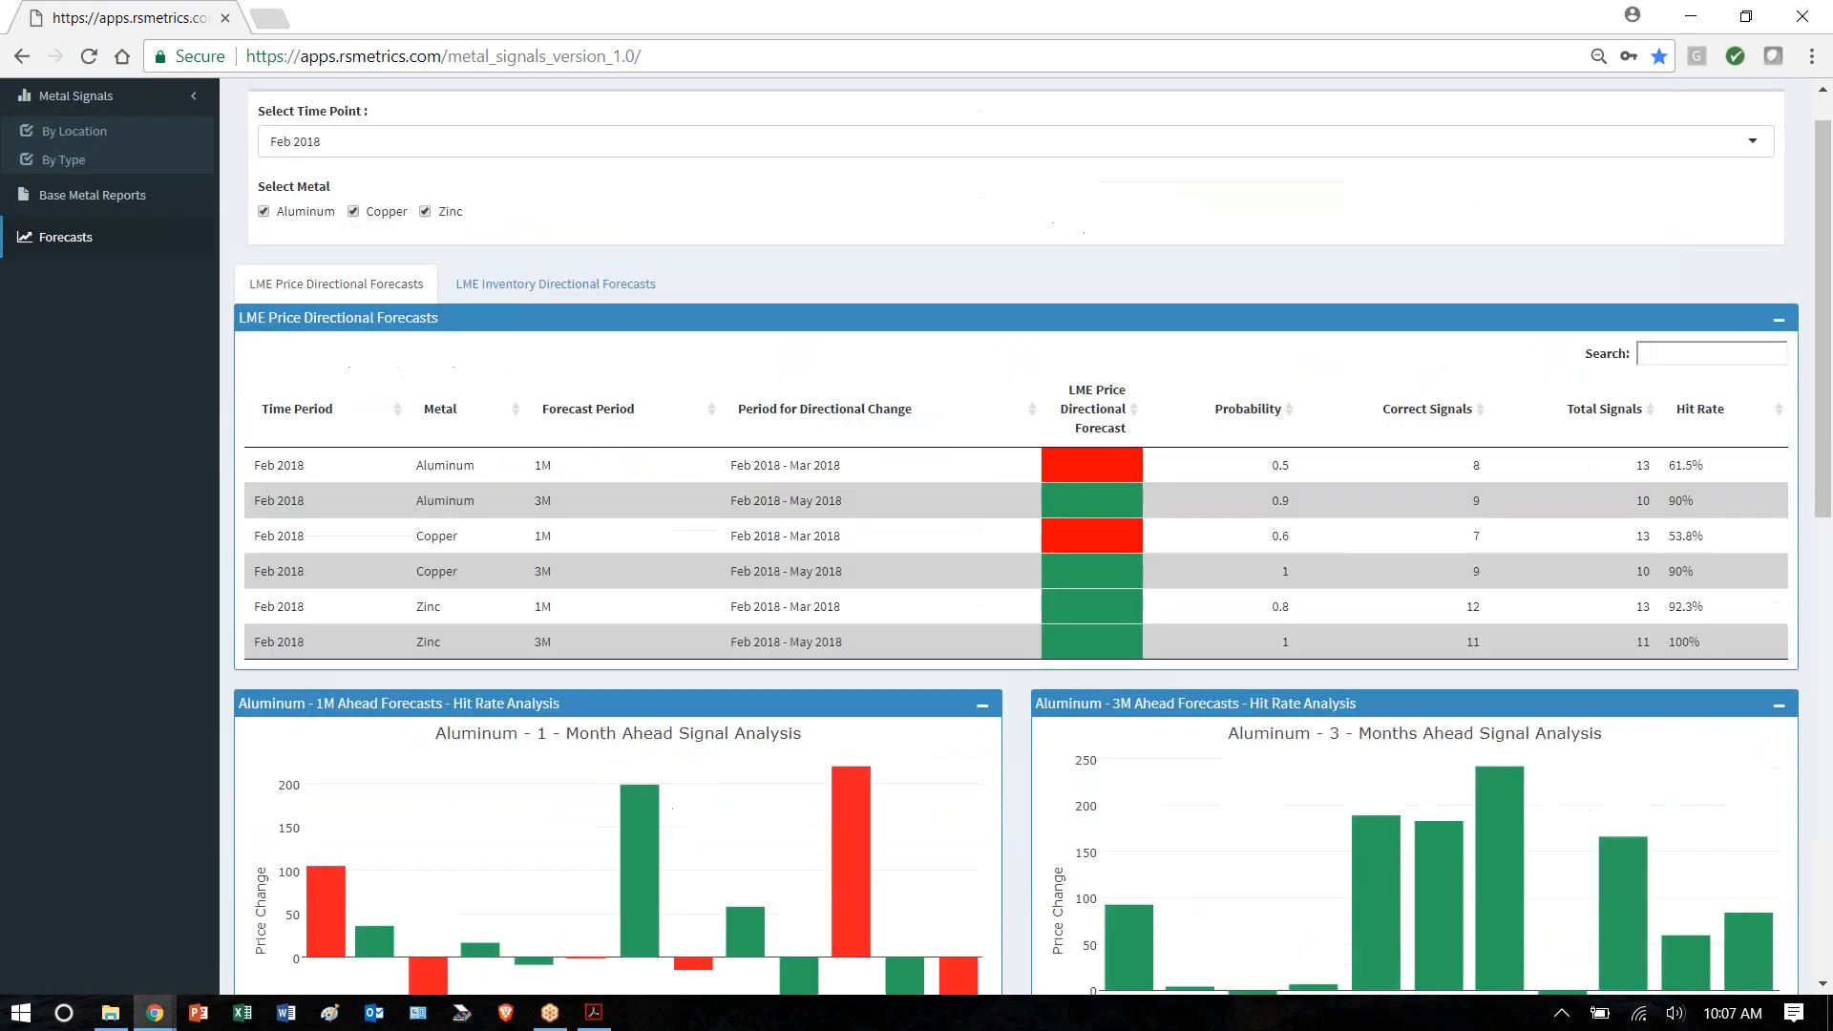
{"action": "scroll", "scroll_direction": "down", "scroll_amount": 3}
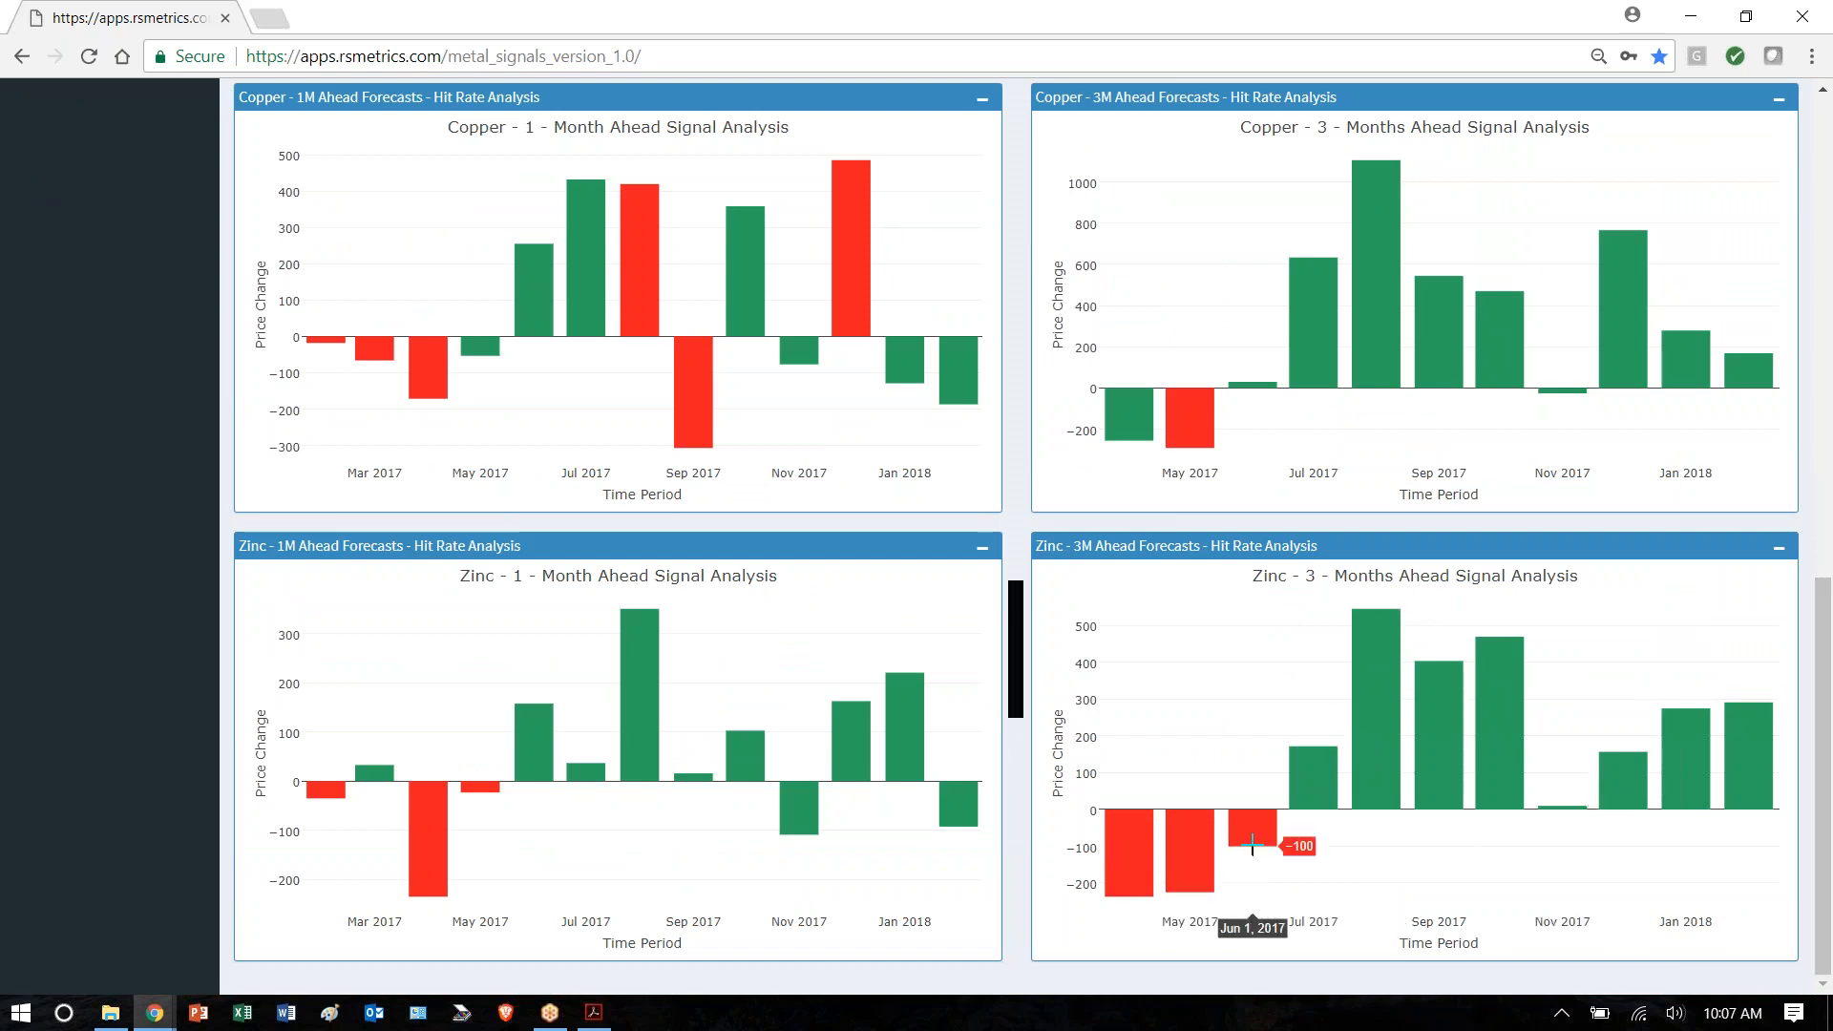
{"action": "scroll", "scroll_direction": "up", "scroll_amount": 3}
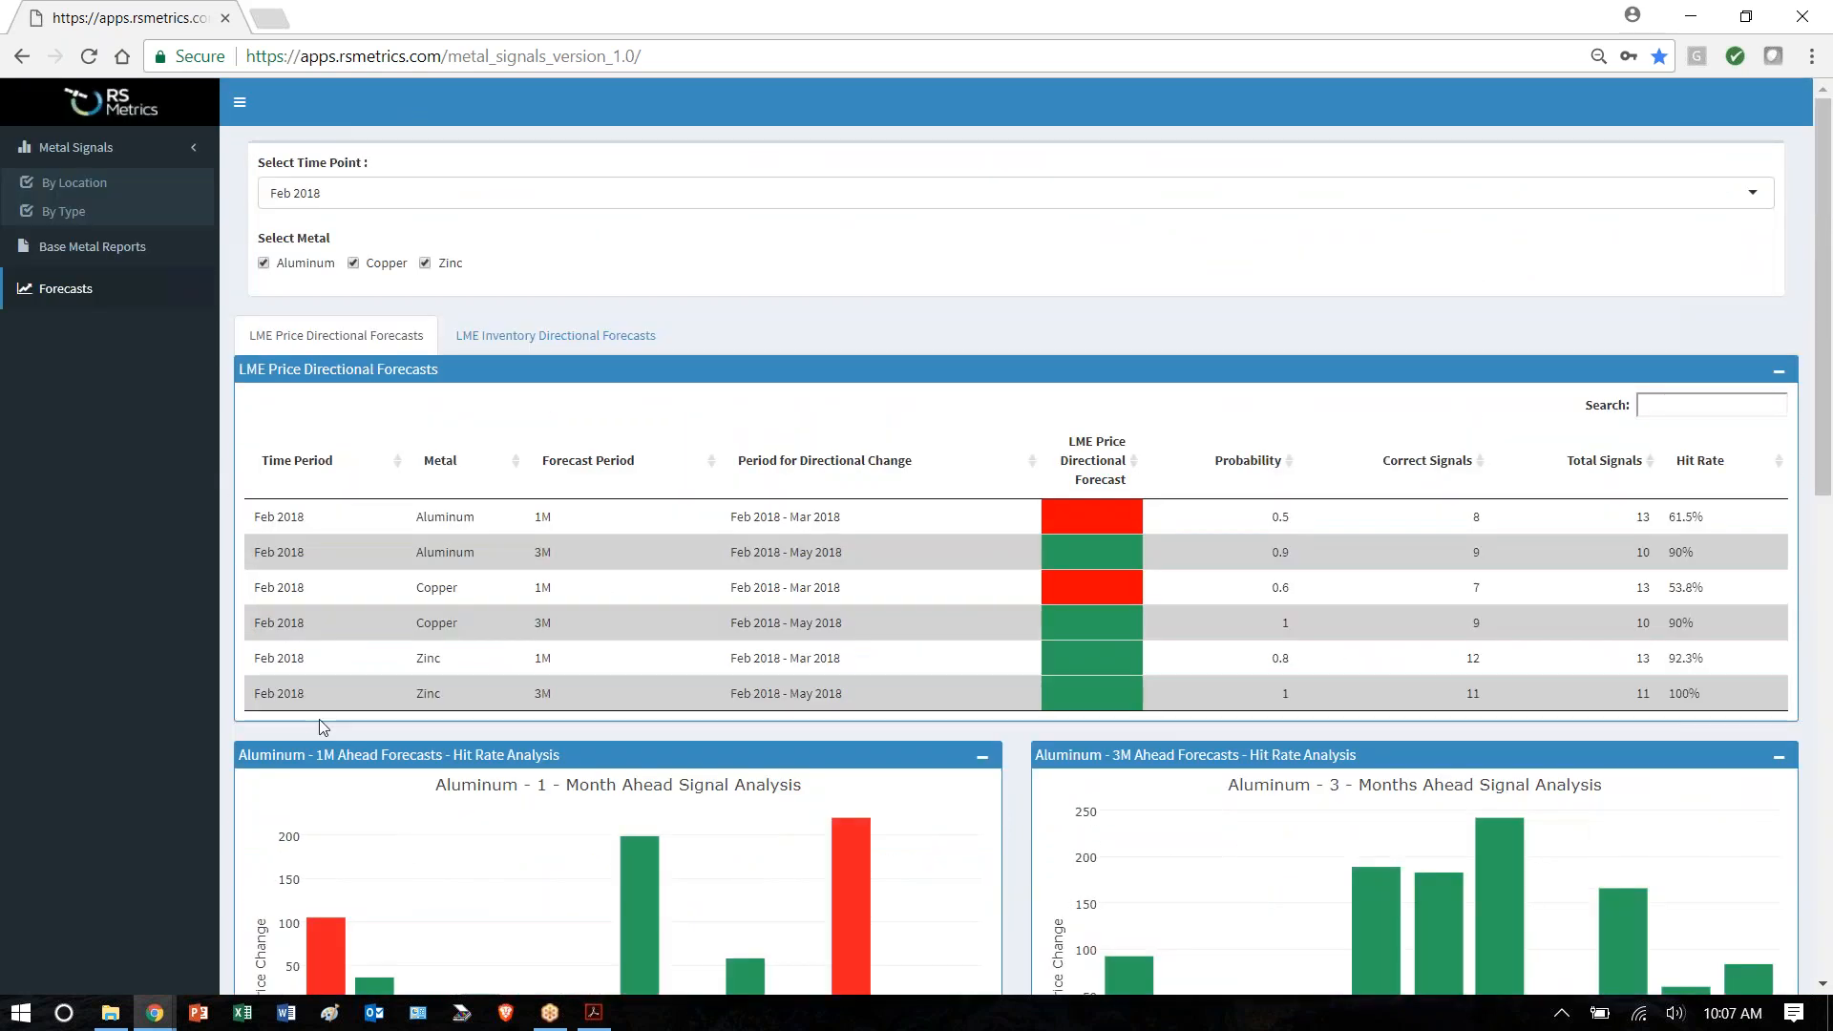
{"action": "mouse_move", "coordinate": [1084, 664]}
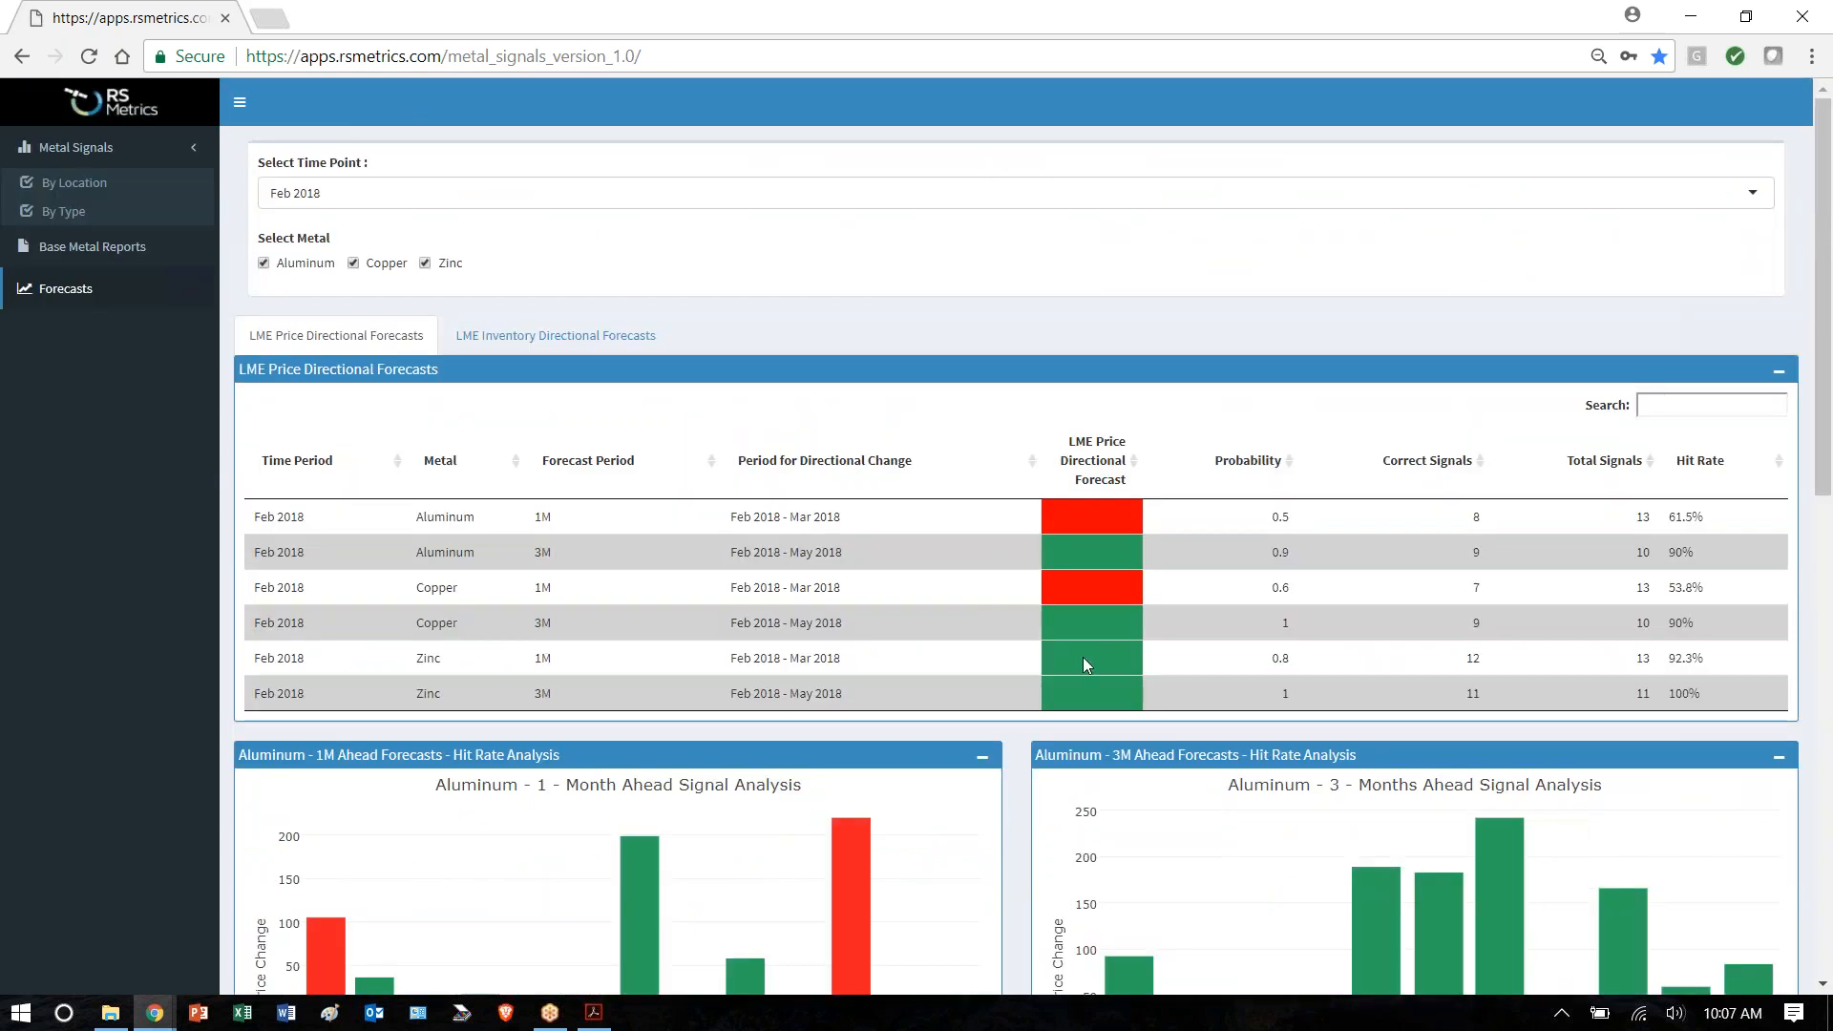
{"action": "mouse_move", "coordinate": [1108, 699]}
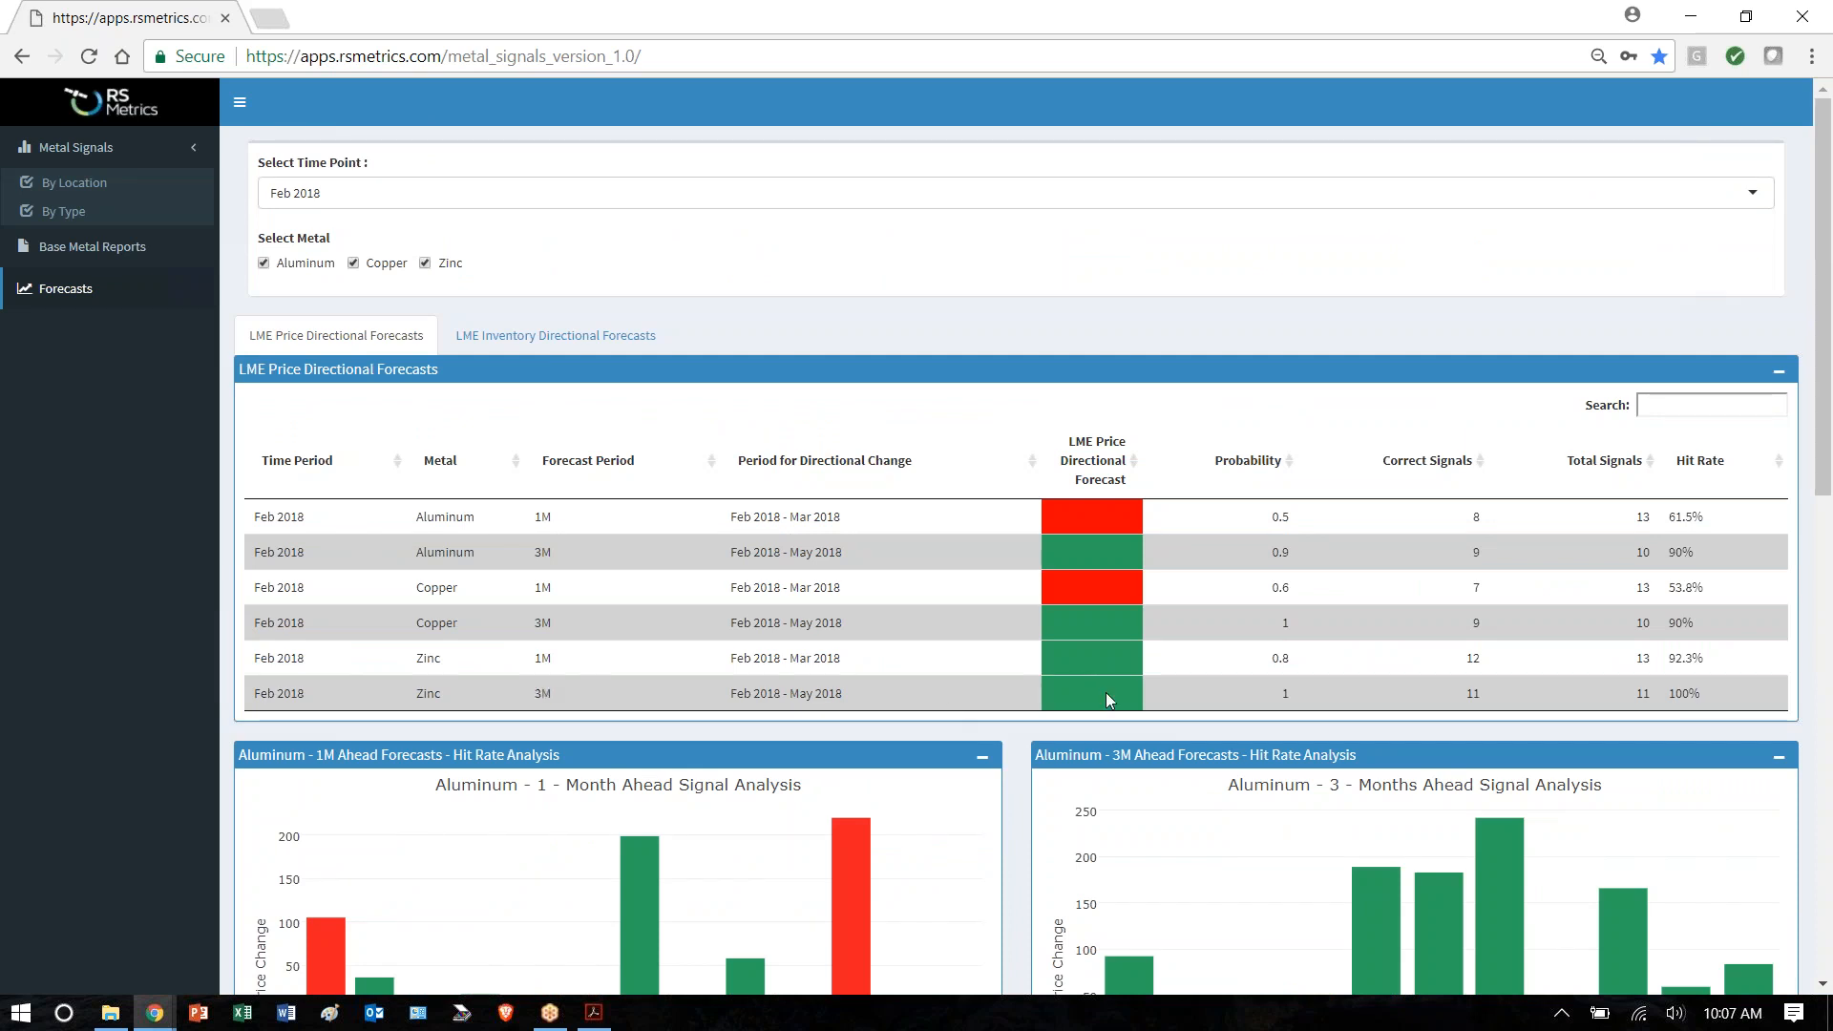
{"action": "mouse_move", "coordinate": [1330, 600]}
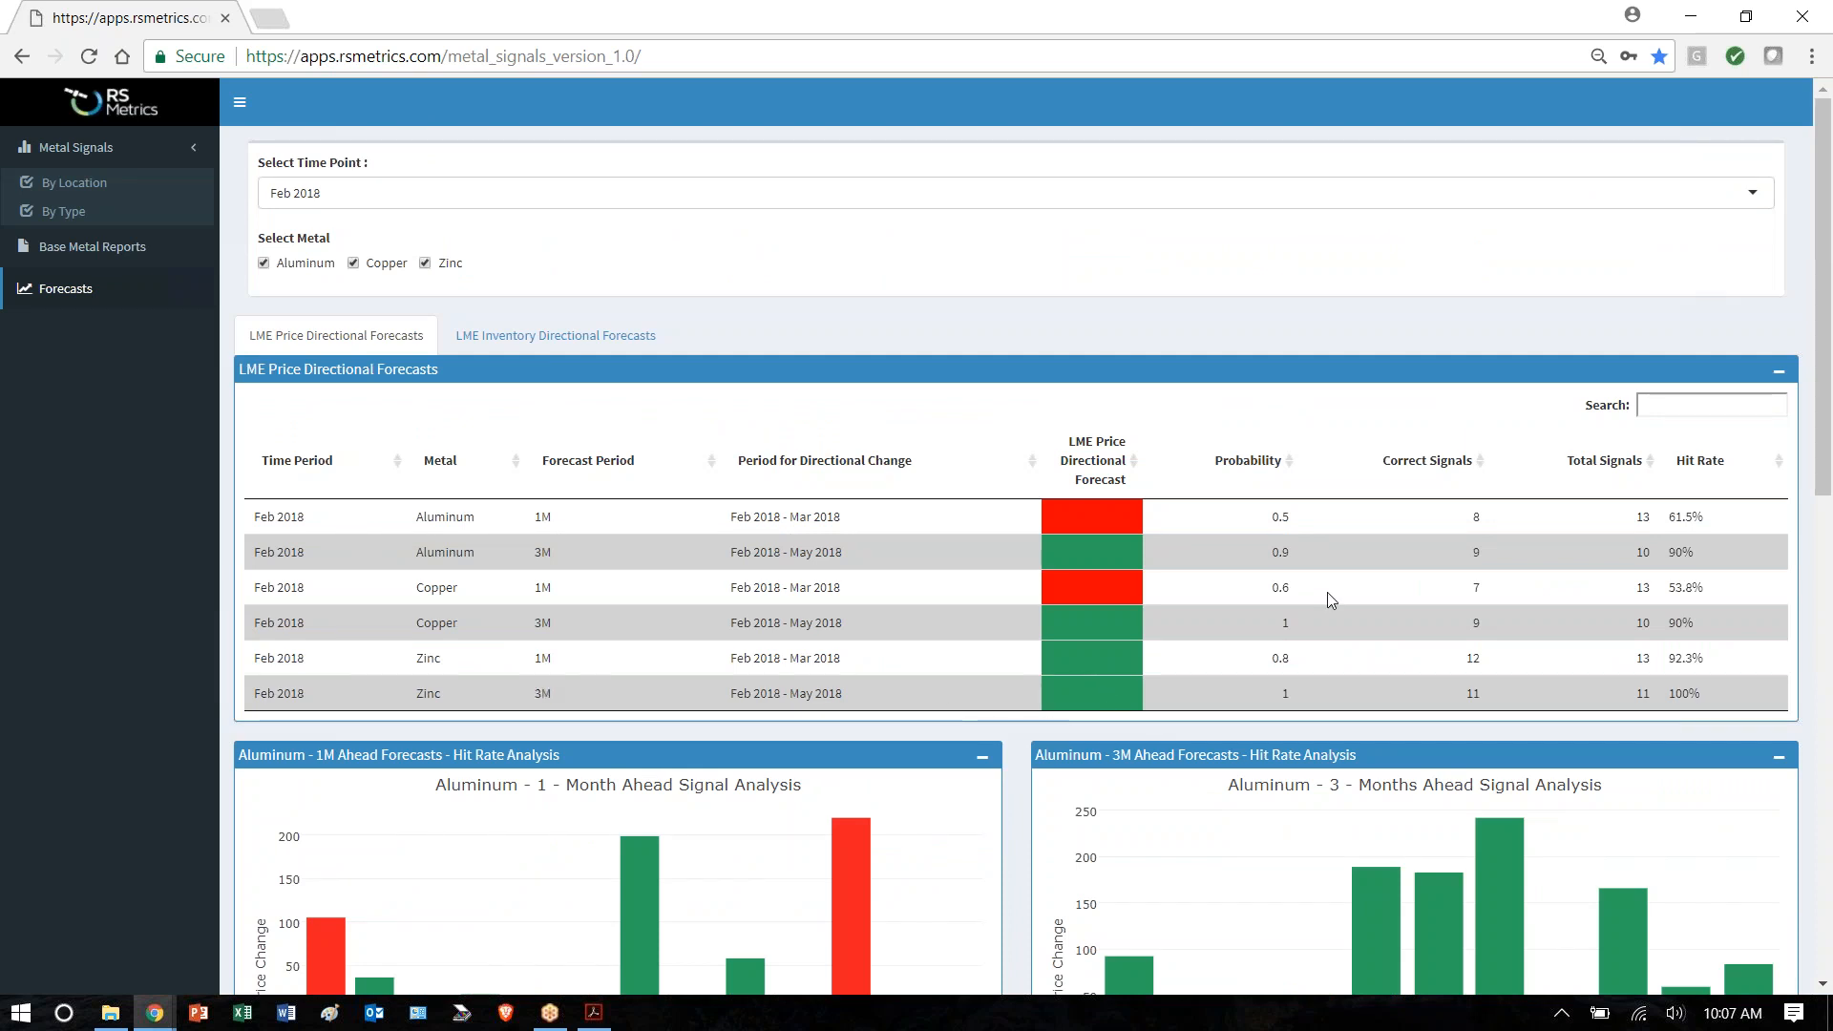
{"action": "mouse_move", "coordinate": [1375, 572]}
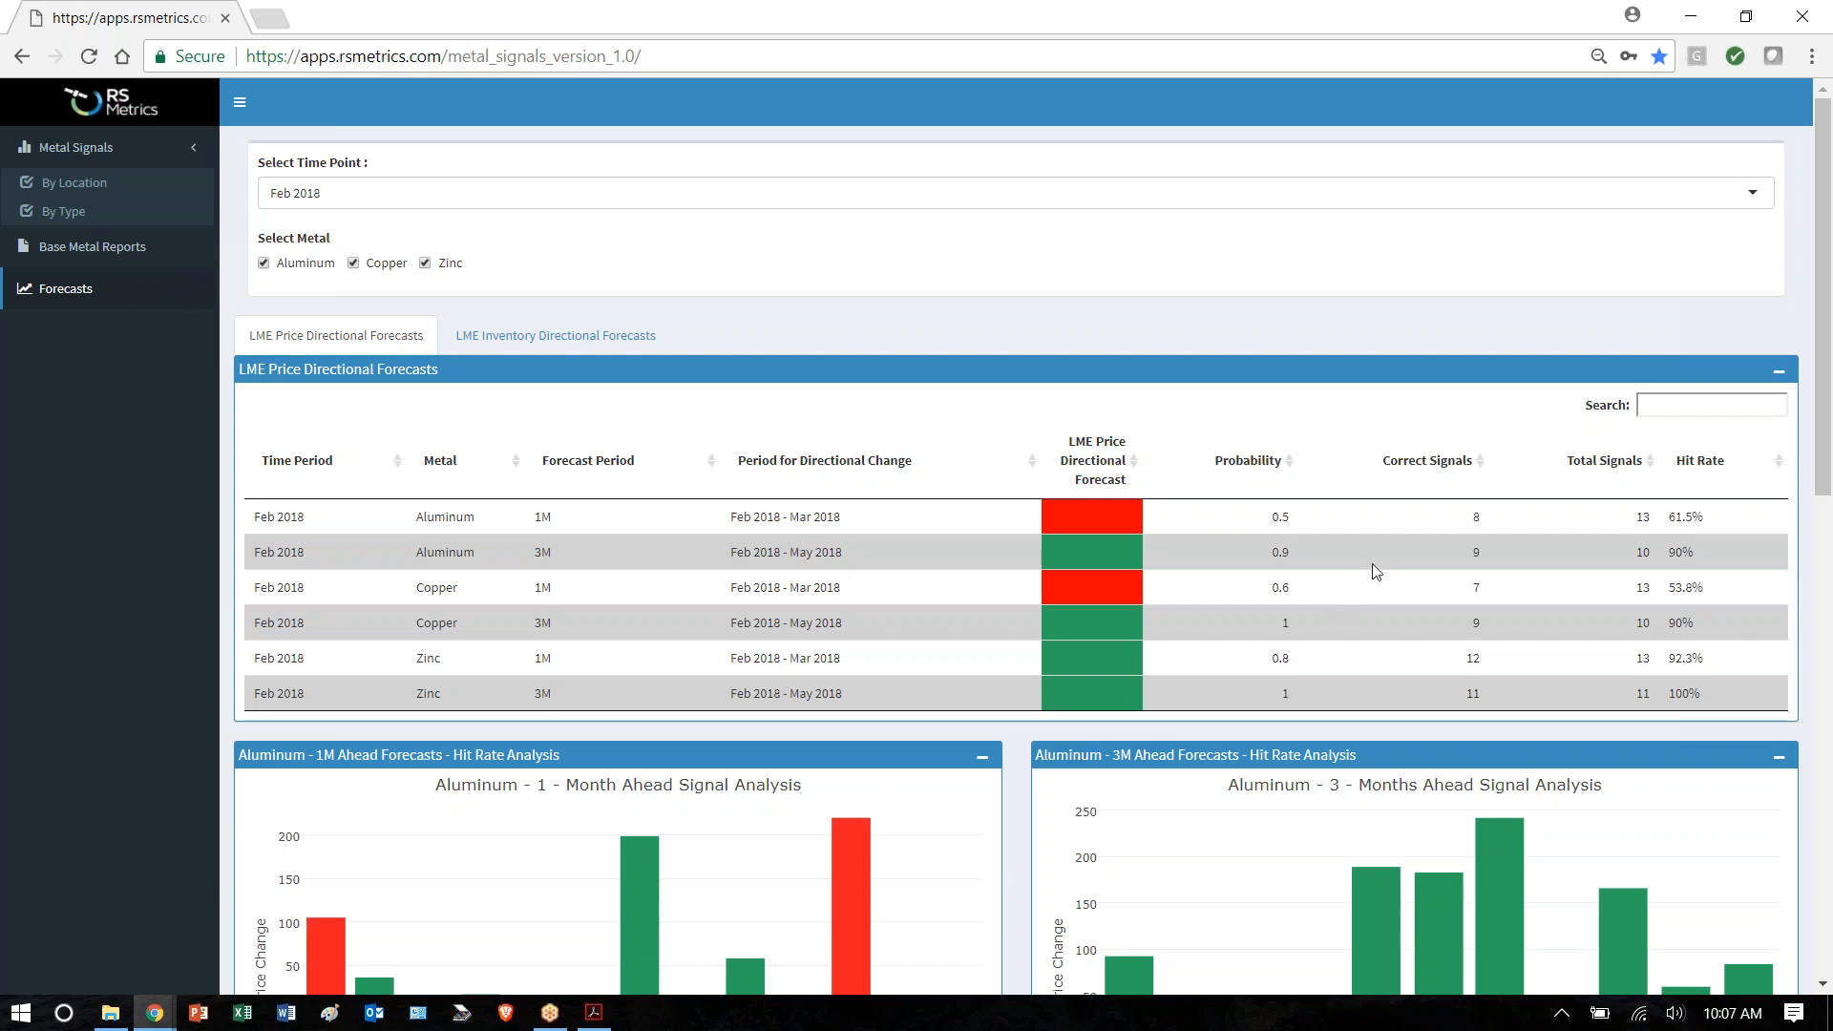
{"action": "mouse_move", "coordinate": [1808, 395]}
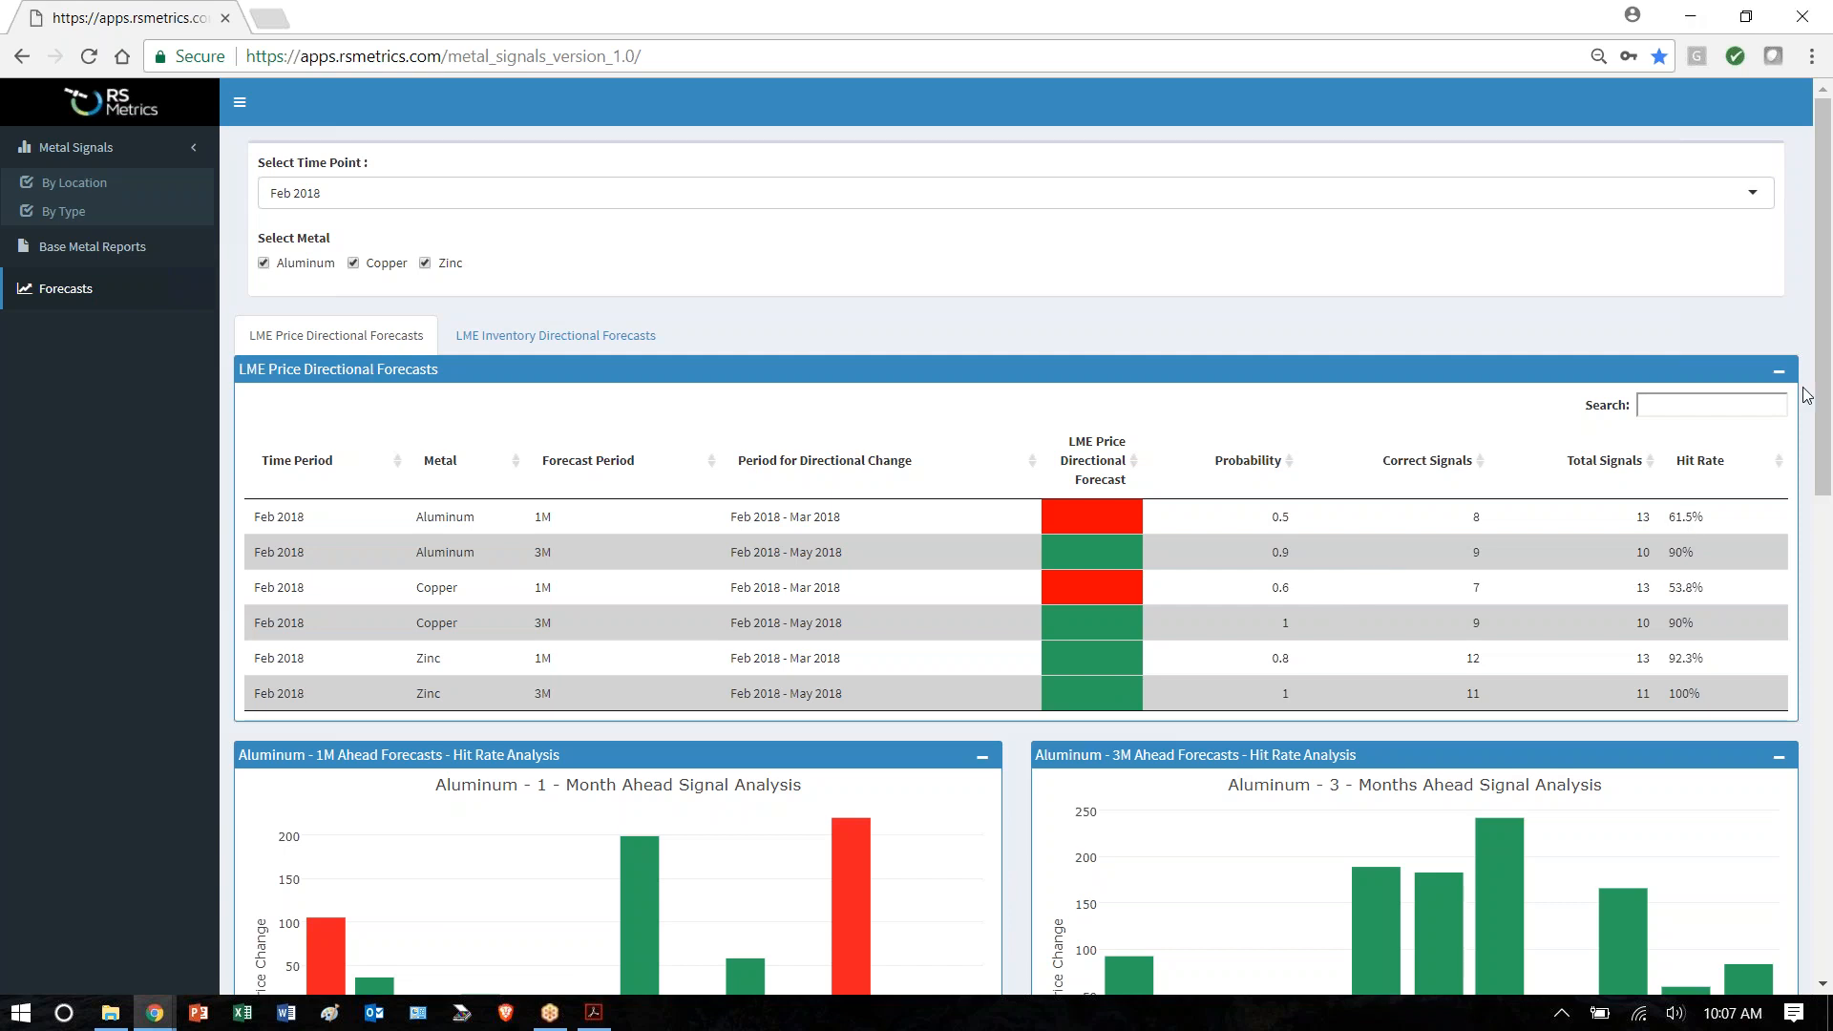